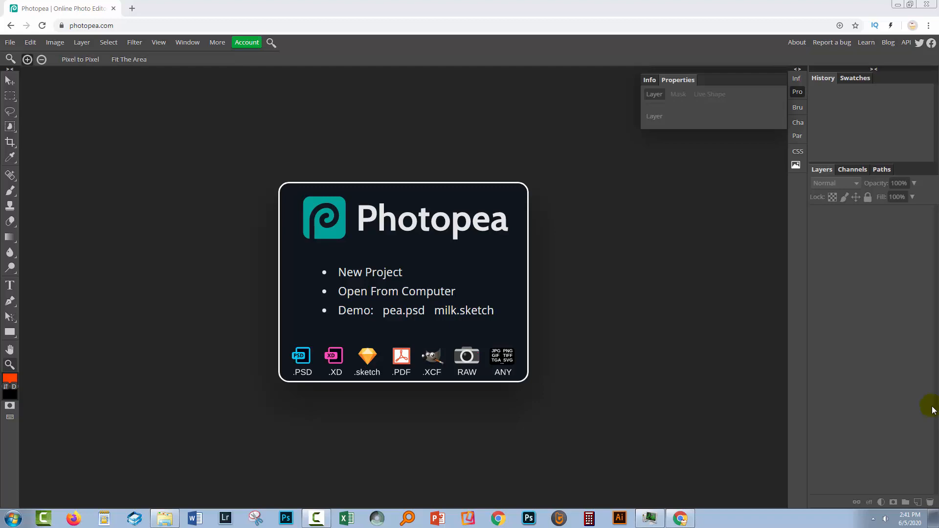
mouse_move(693, 308)
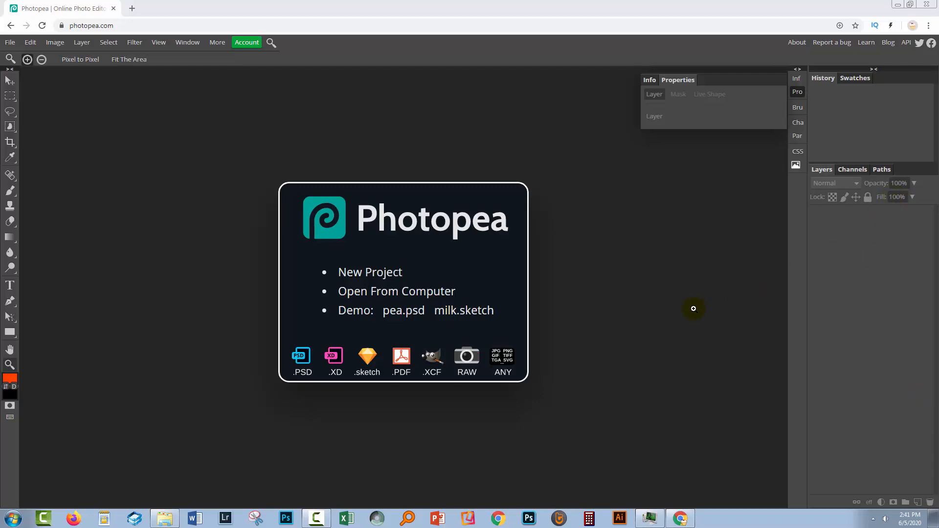
mouse_move(618, 328)
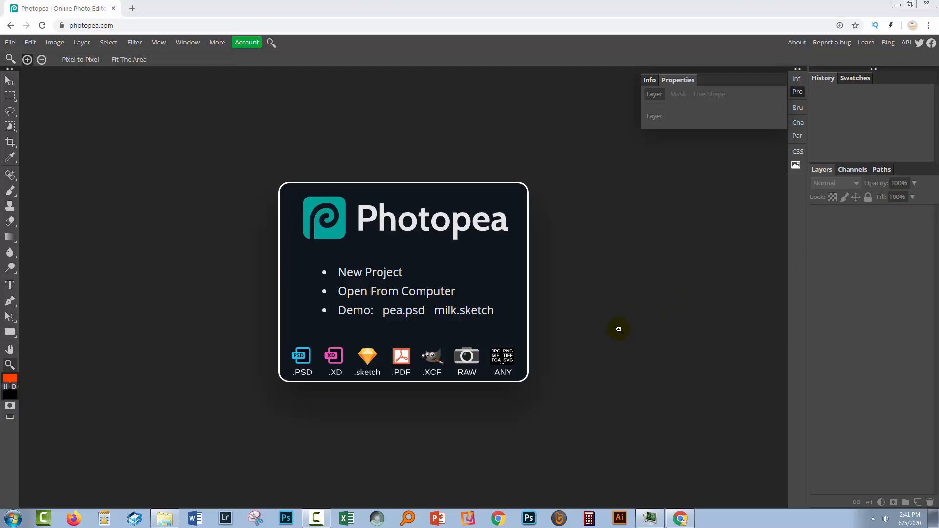
mouse_move(565, 358)
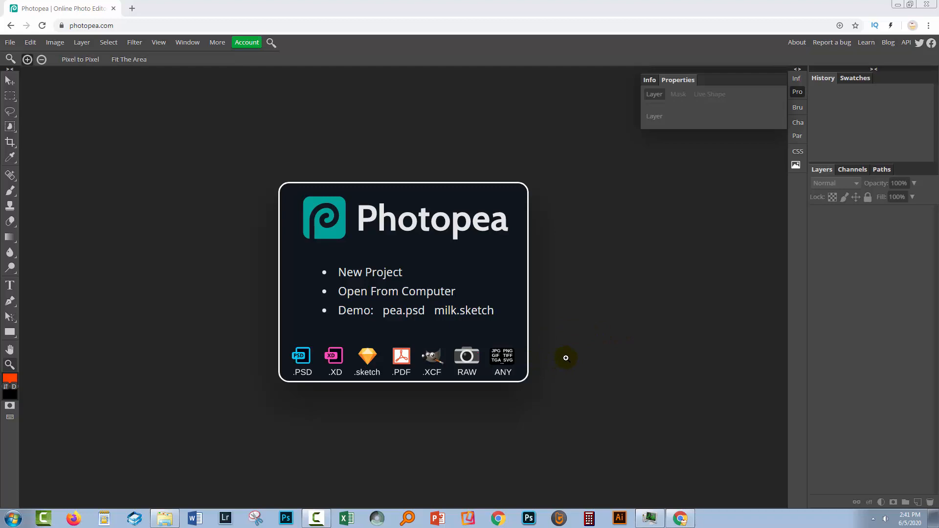
mouse_move(693, 367)
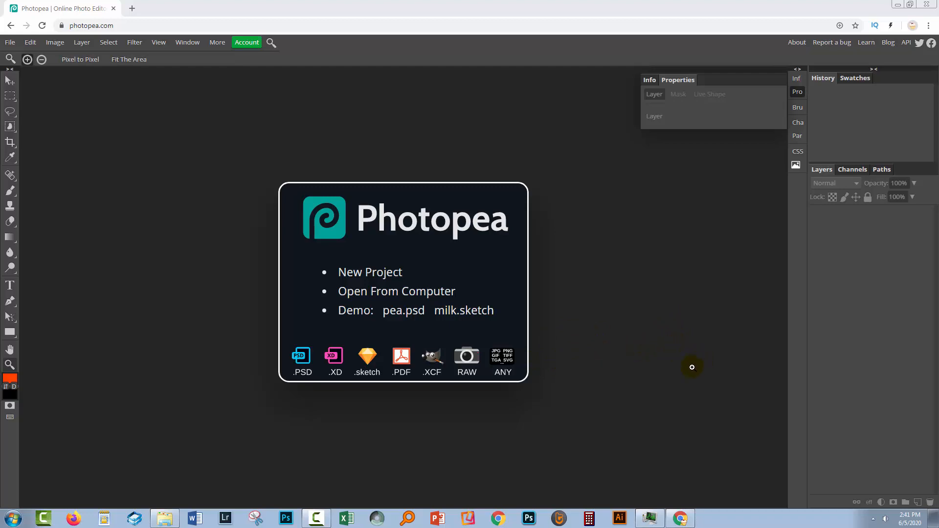
mouse_move(720, 334)
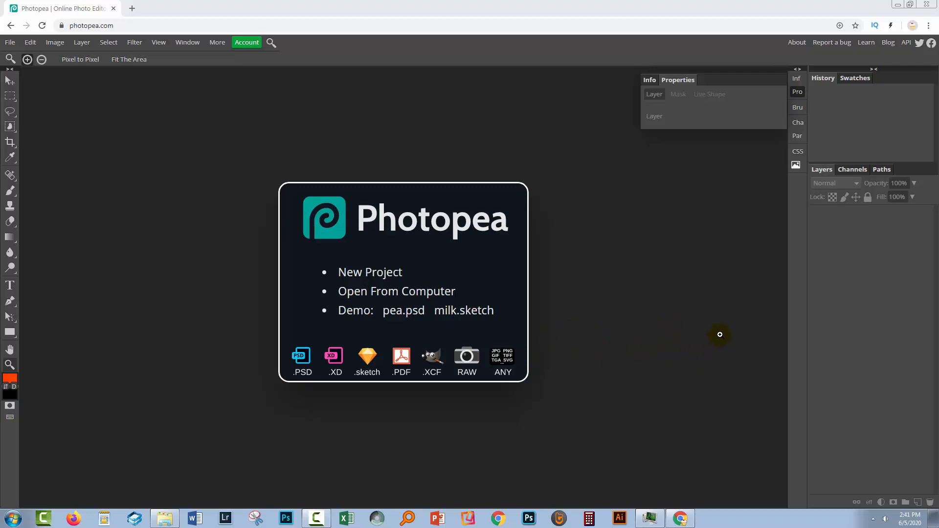
mouse_move(931, 146)
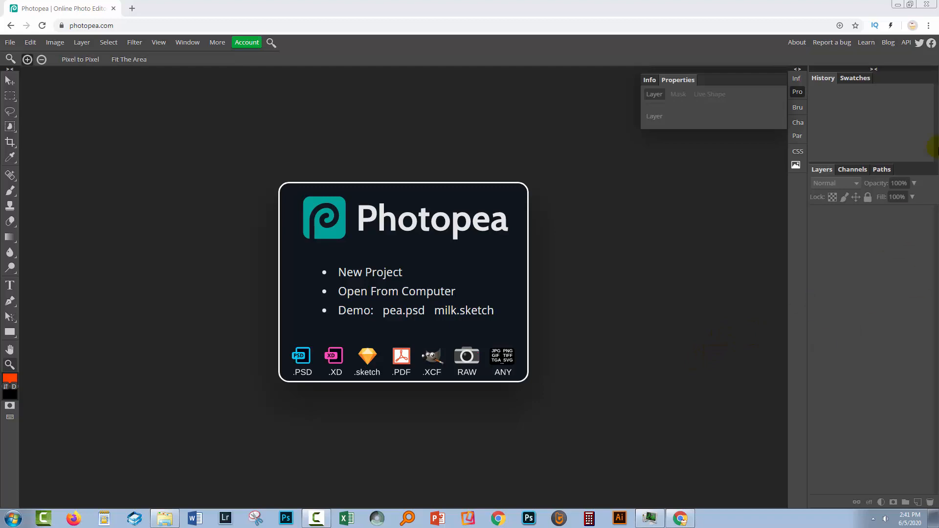
mouse_move(891, 403)
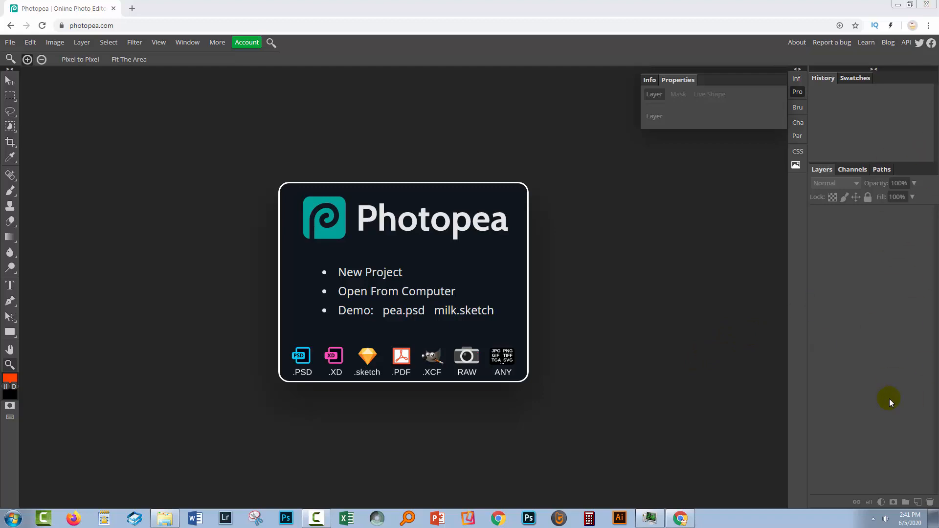
mouse_move(691, 354)
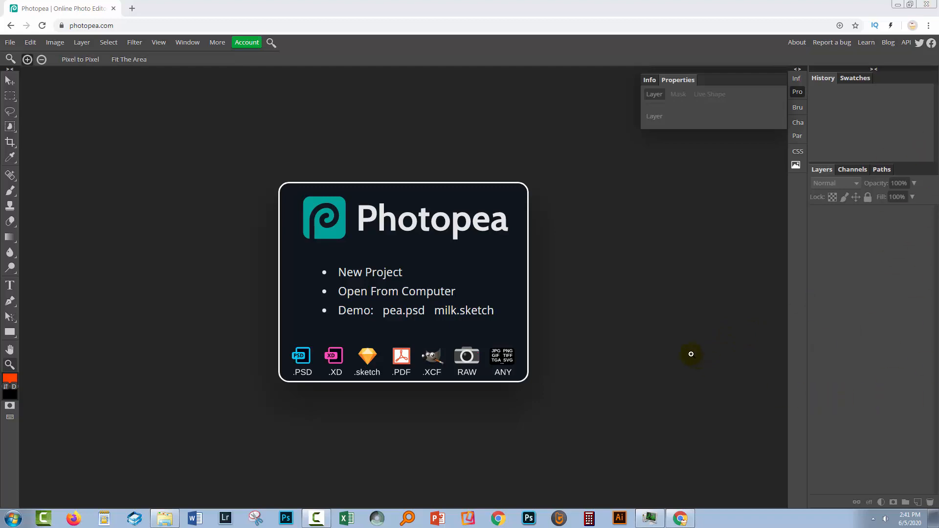
mouse_move(119, 73)
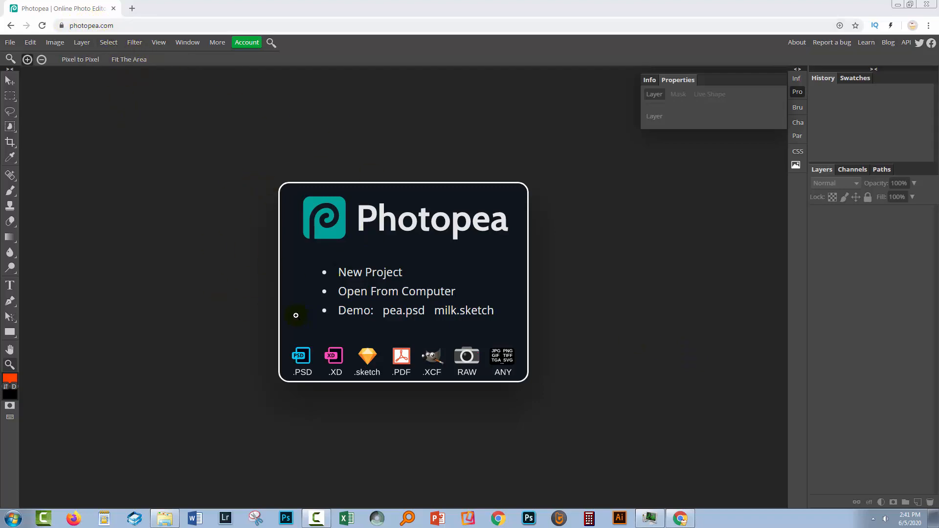
mouse_move(213, 325)
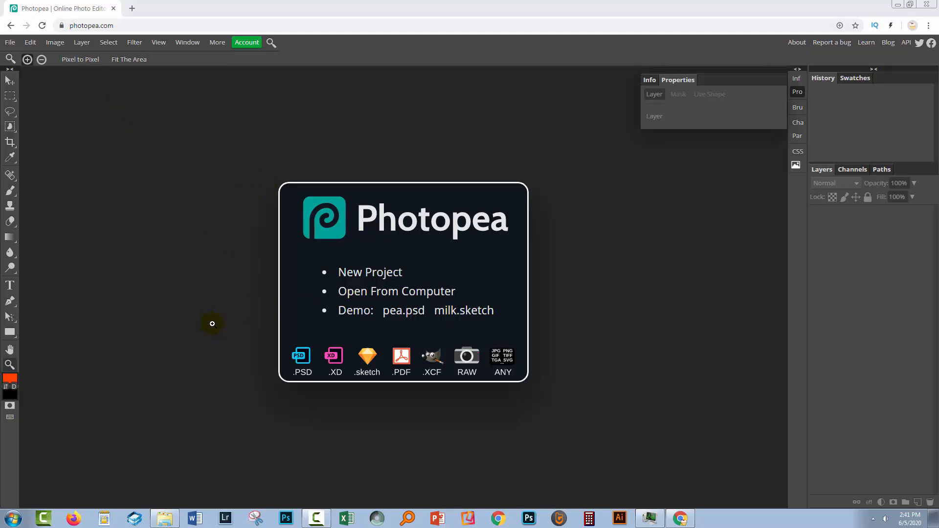
mouse_move(347, 295)
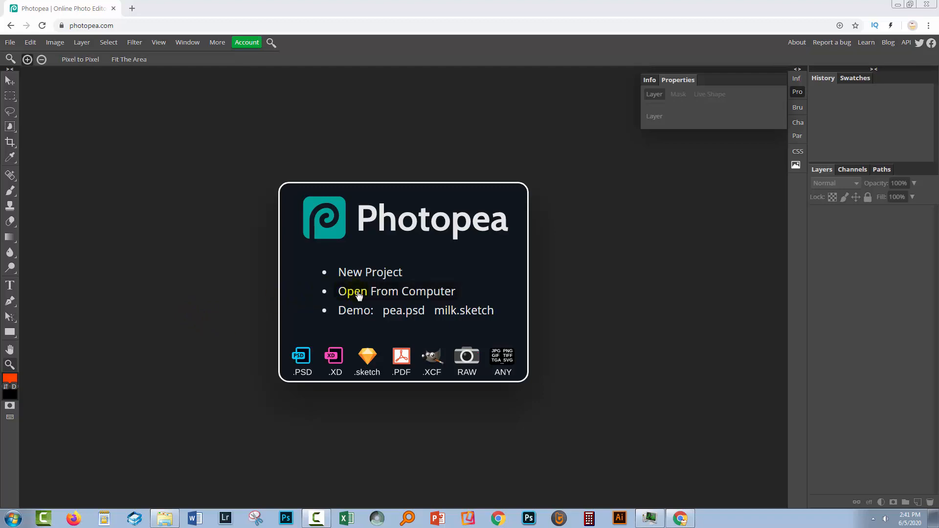
Open procreate donuts.tif from the Procreate Patterns folder on the computer.
click(352, 291)
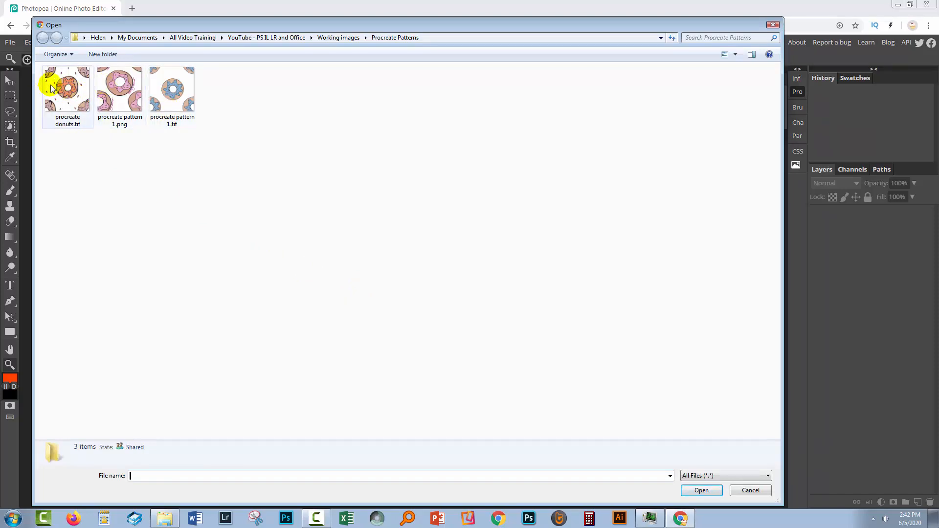
click(67, 88)
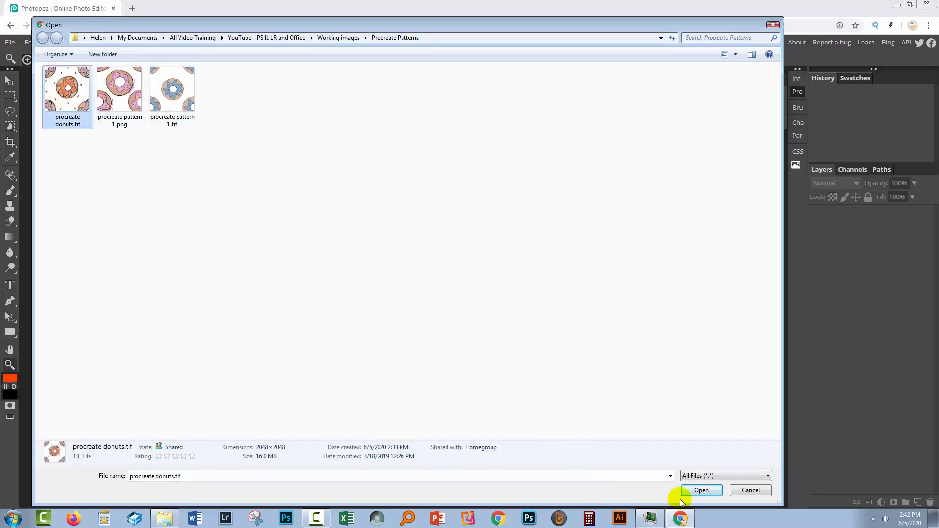
click(701, 490)
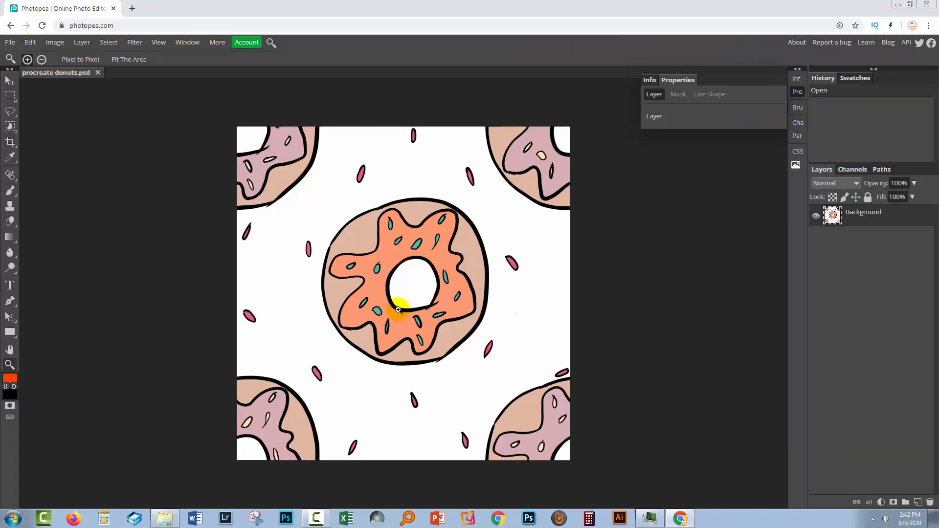
mouse_move(457, 363)
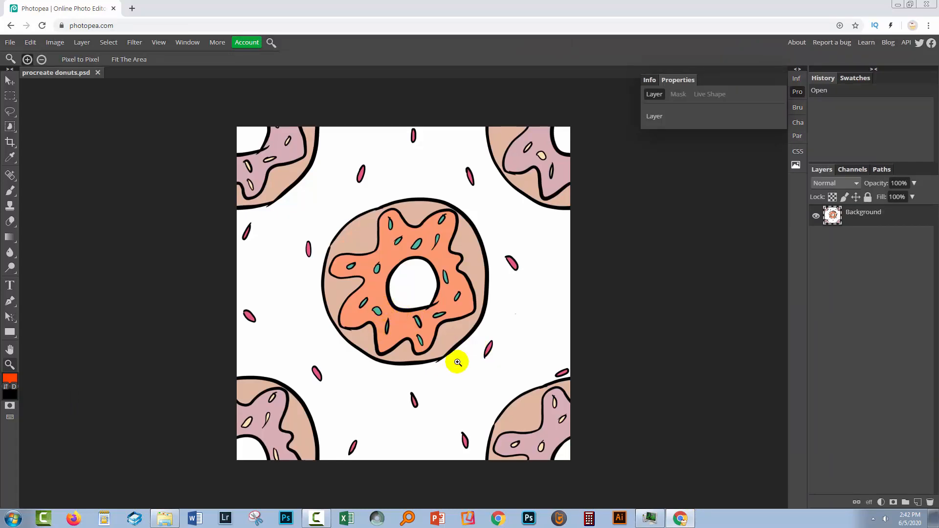
mouse_move(139, 115)
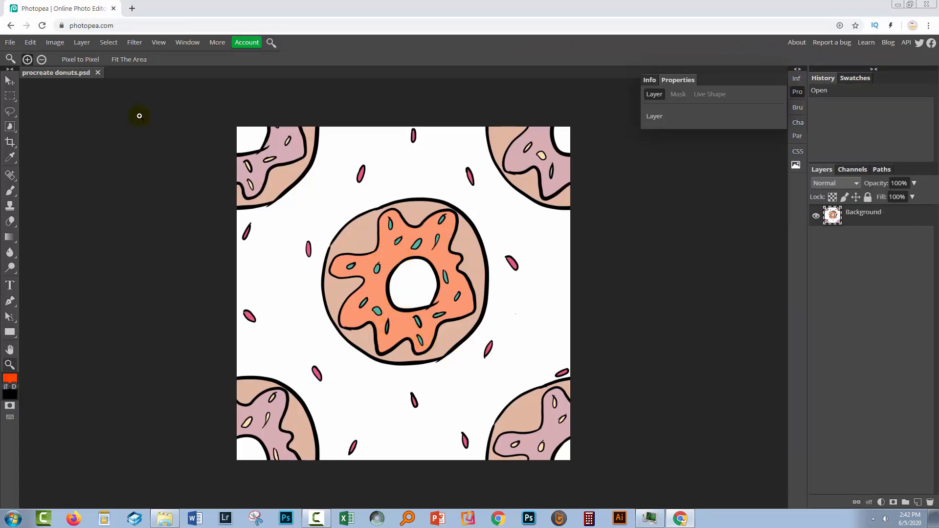
Select all of the donut image and define it as a new pattern.
click(108, 42)
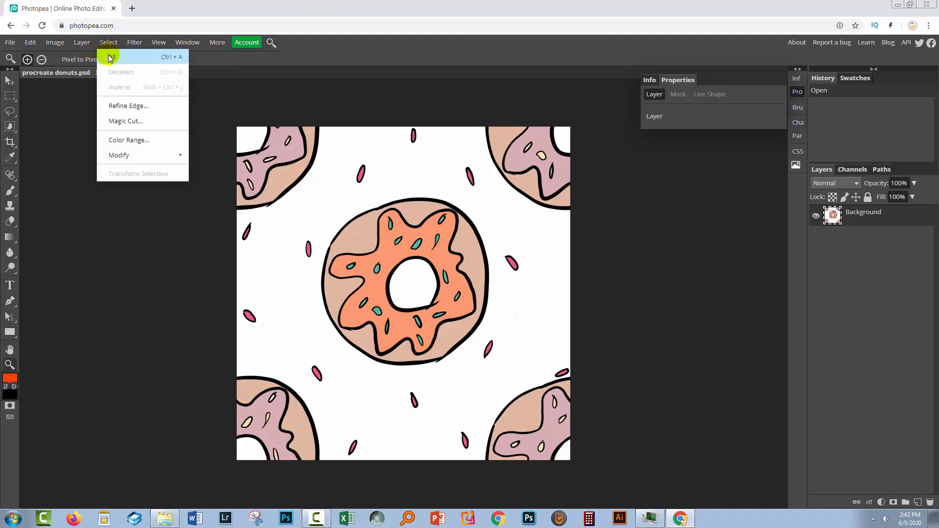
click(109, 56)
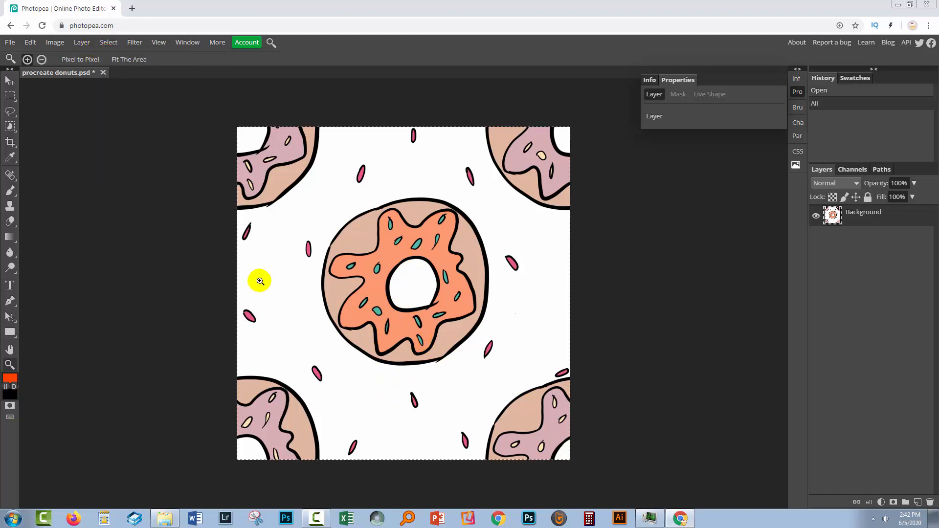
click(30, 42)
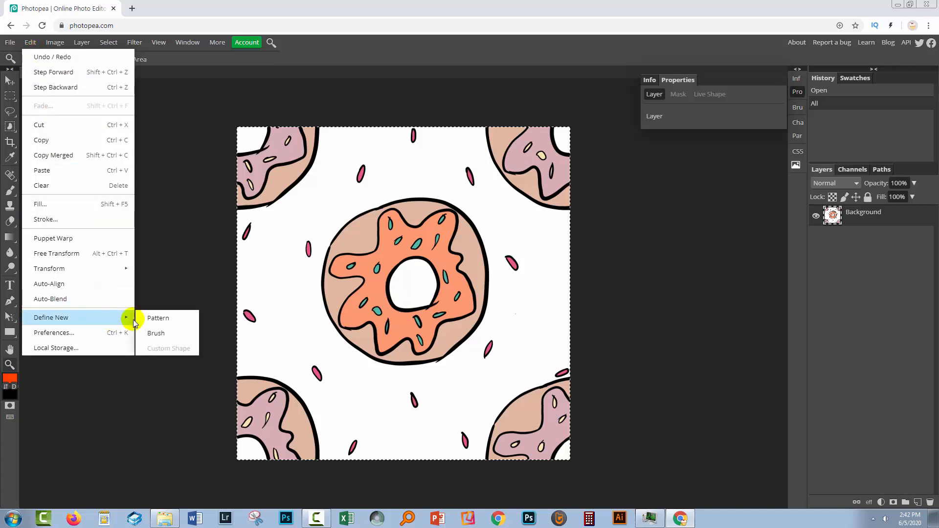
click(157, 318)
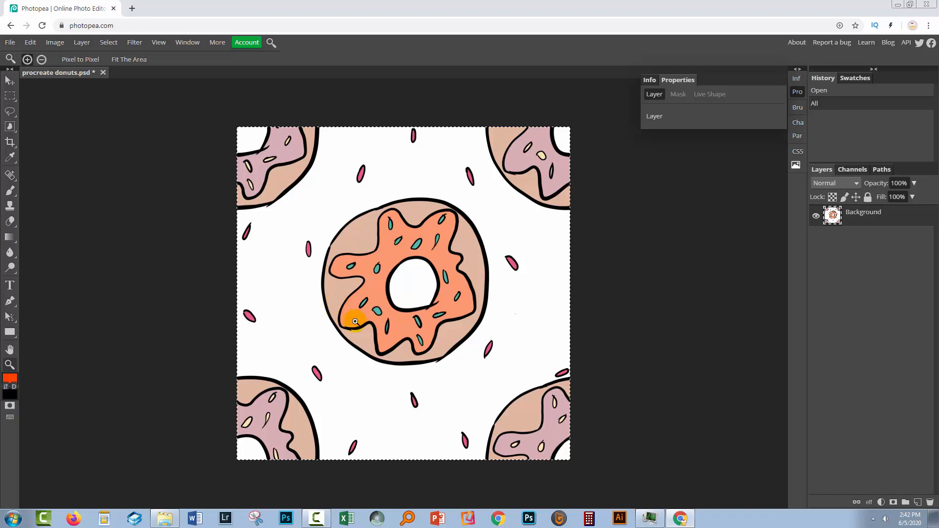
mouse_move(75, 93)
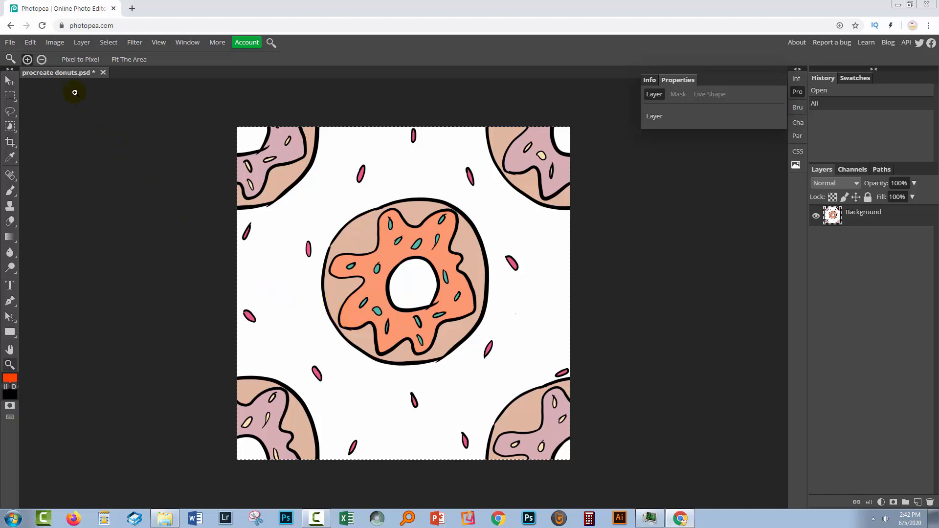
mouse_move(71, 111)
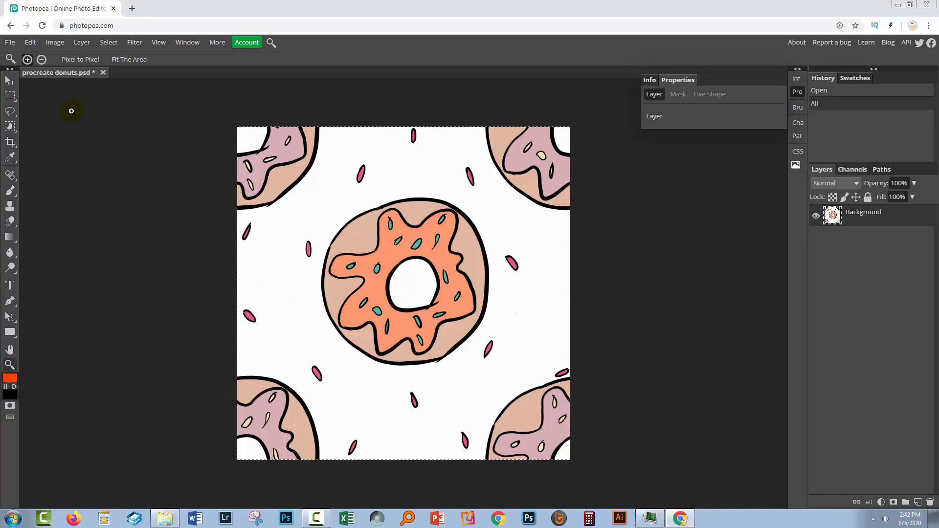
mouse_move(10, 48)
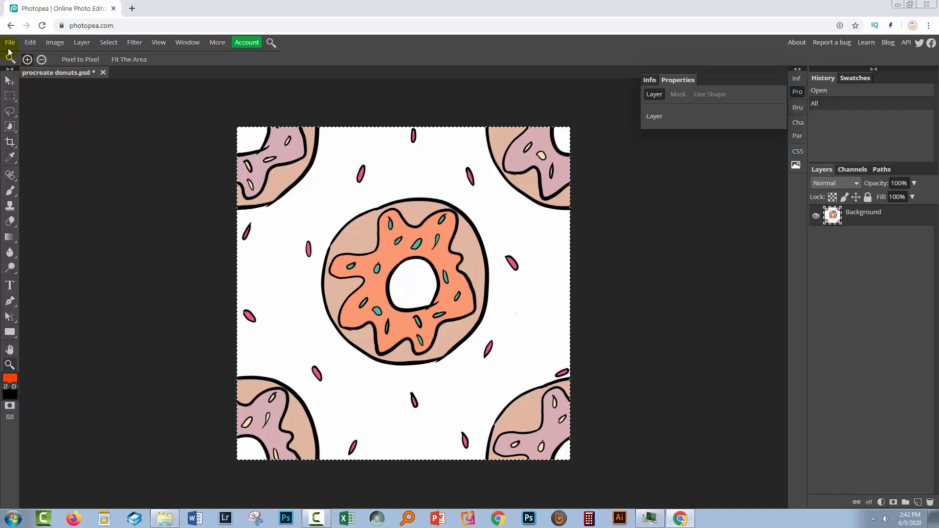
Create a new 3600 × 3600 px, 300 DPI document with a white background.
click(10, 42)
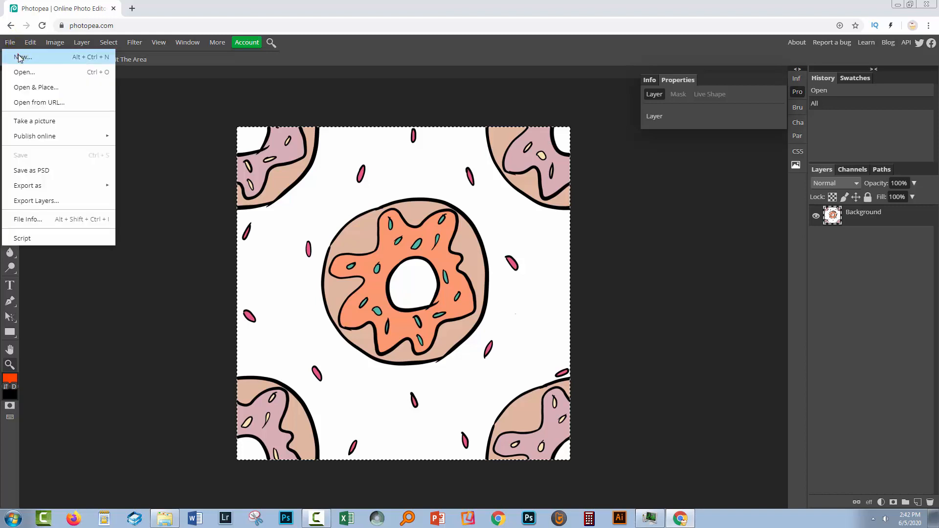
click(23, 56)
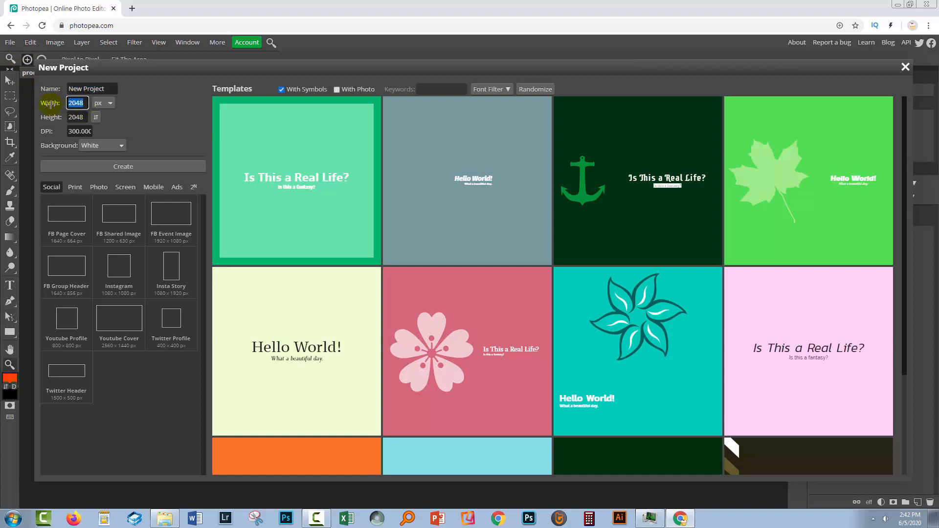
text(300)
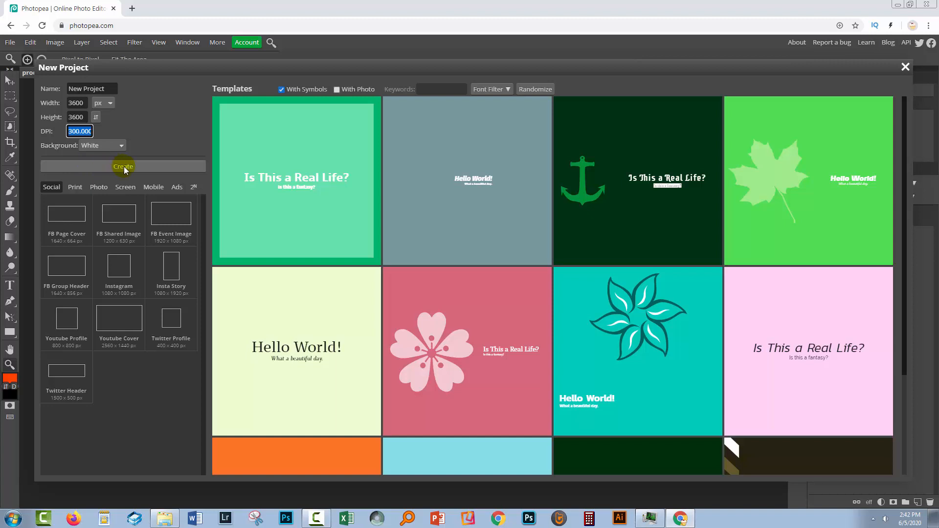
click(122, 167)
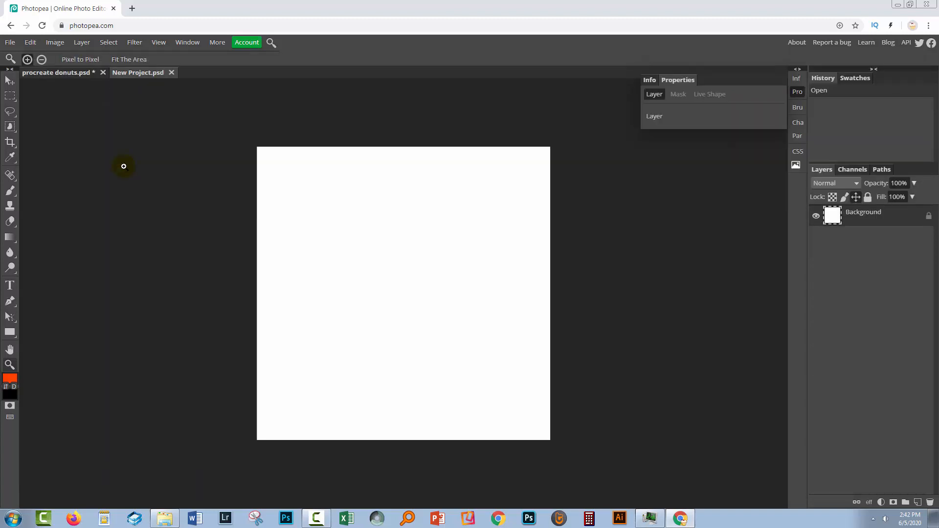
mouse_move(310, 253)
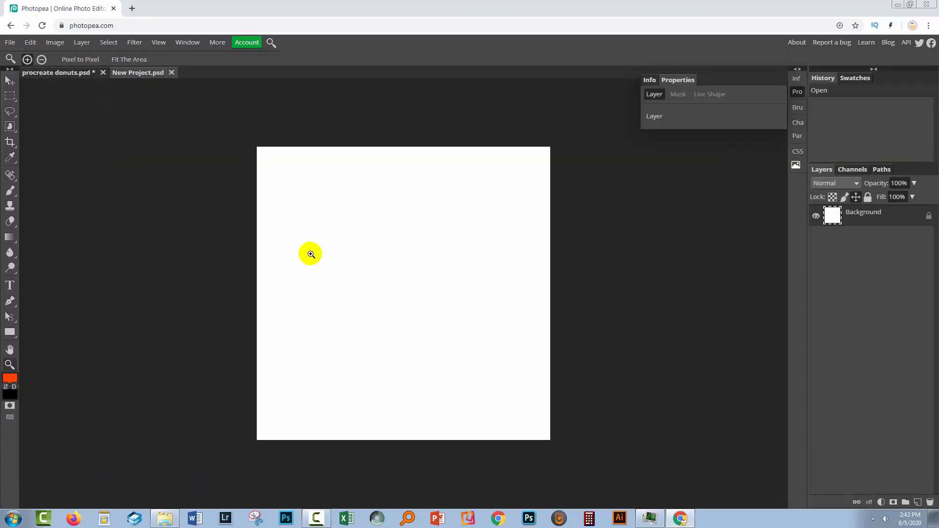
mouse_move(295, 219)
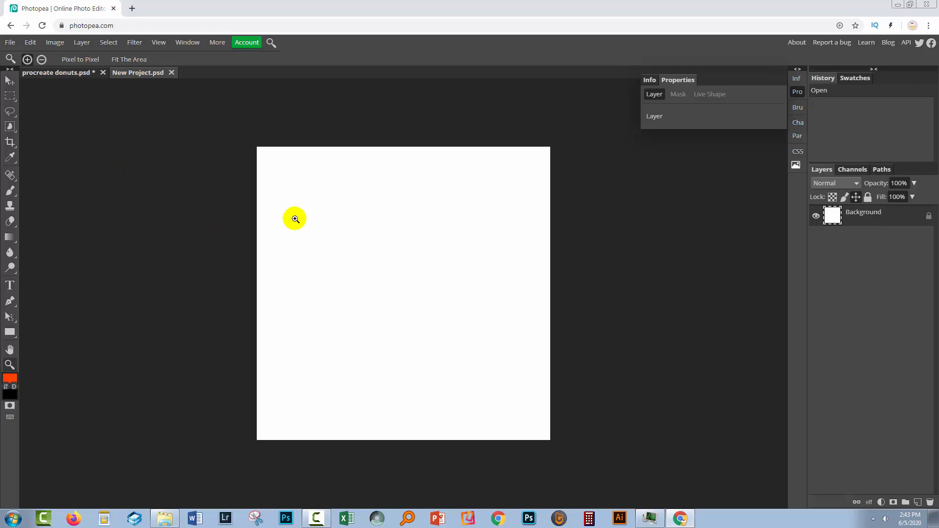
mouse_move(457, 376)
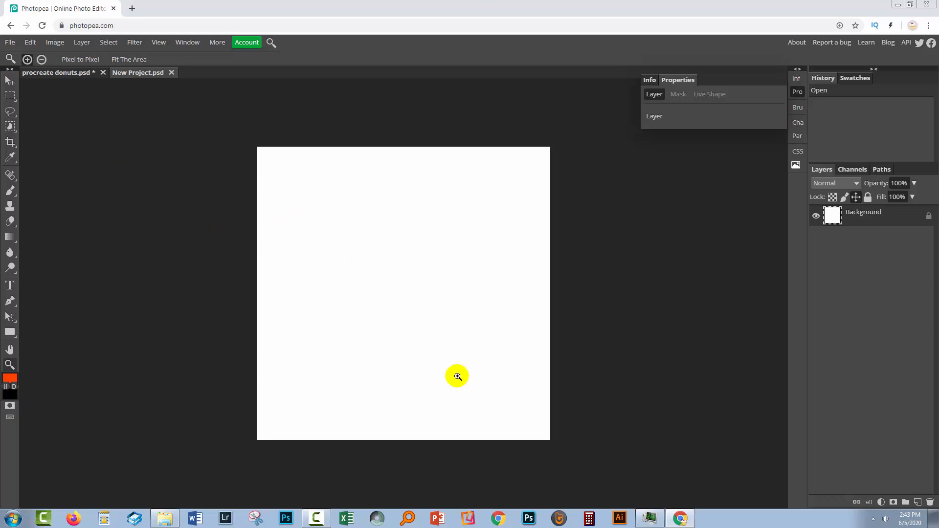
mouse_move(334, 294)
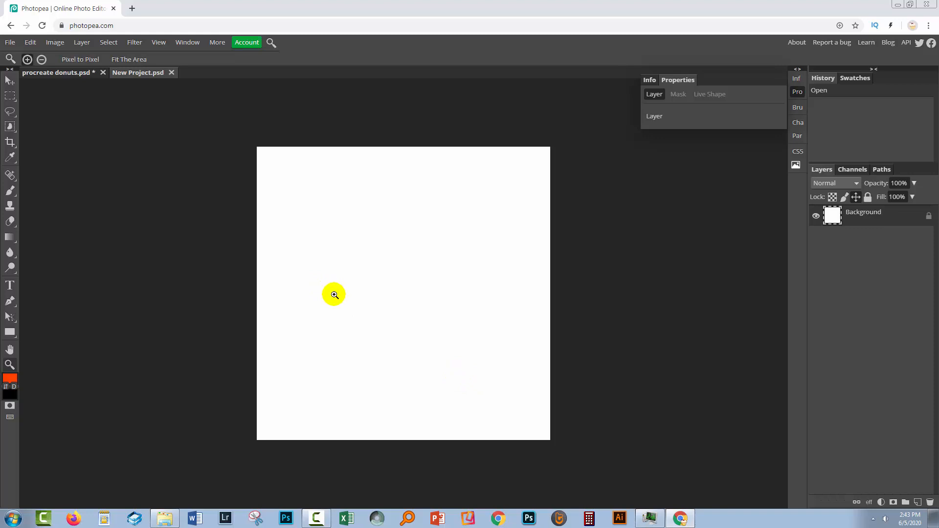
mouse_move(164, 13)
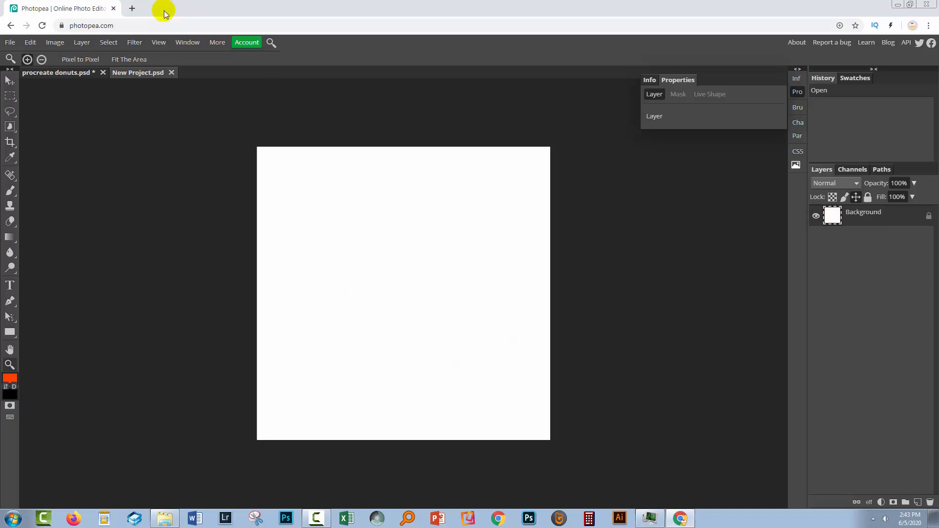
Add a Pattern Fill layer over the white background of the new project.
click(82, 42)
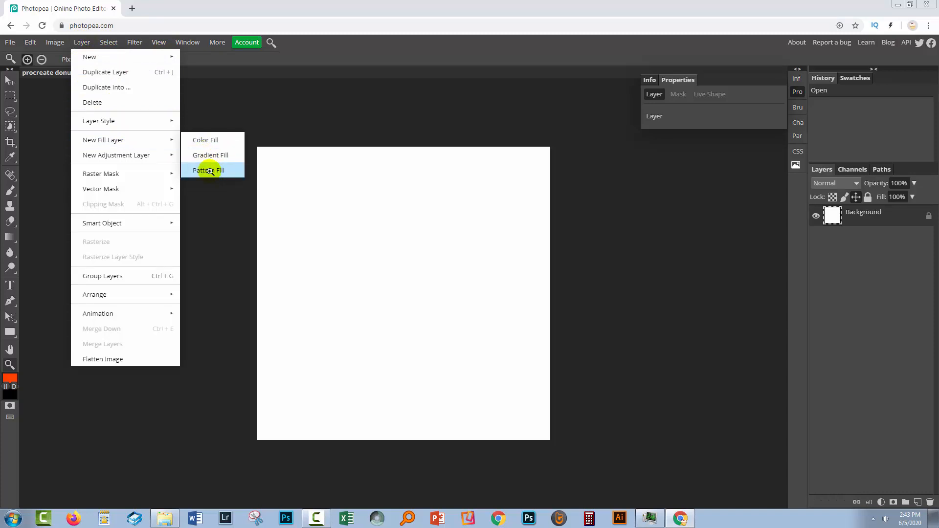
click(208, 170)
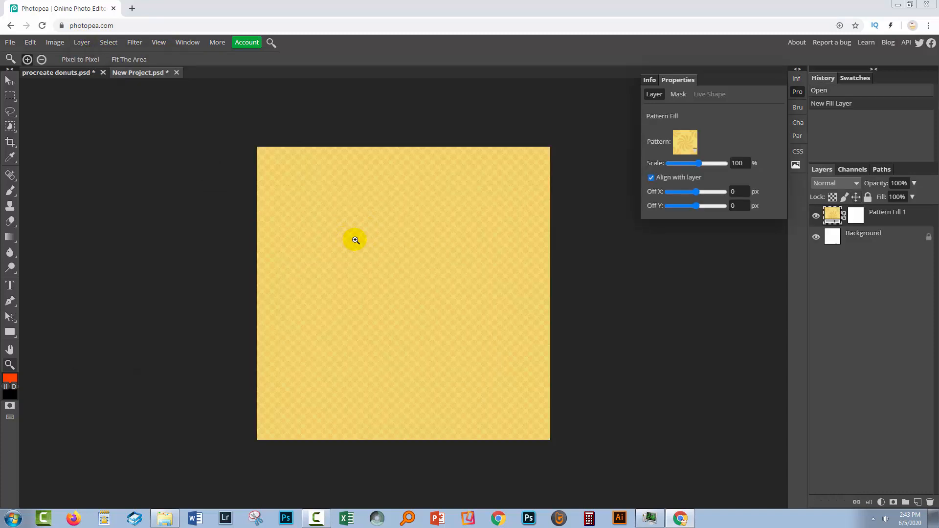
mouse_move(388, 237)
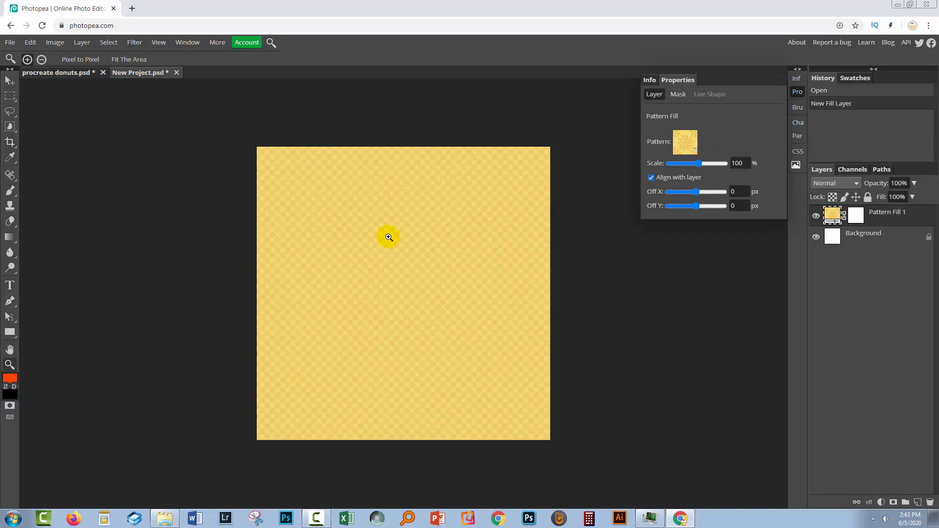
mouse_move(683, 88)
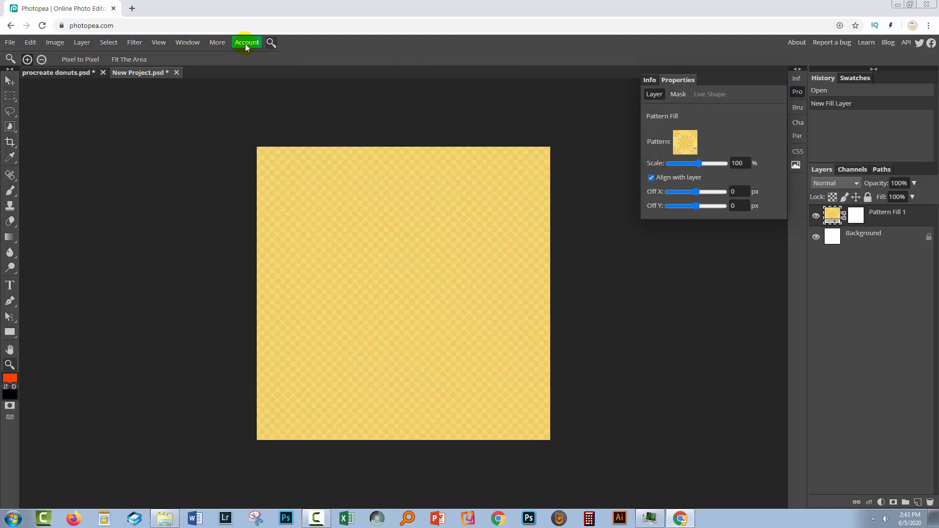
click(187, 42)
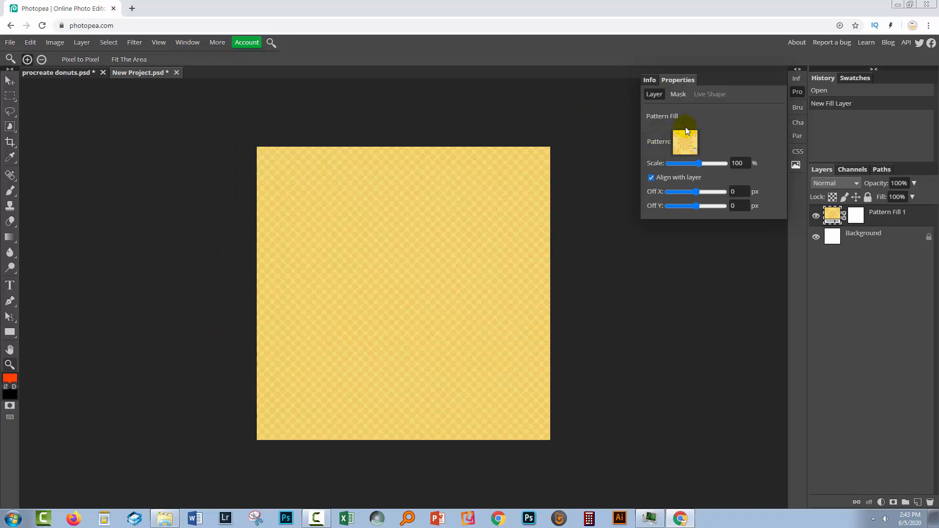
mouse_move(683, 143)
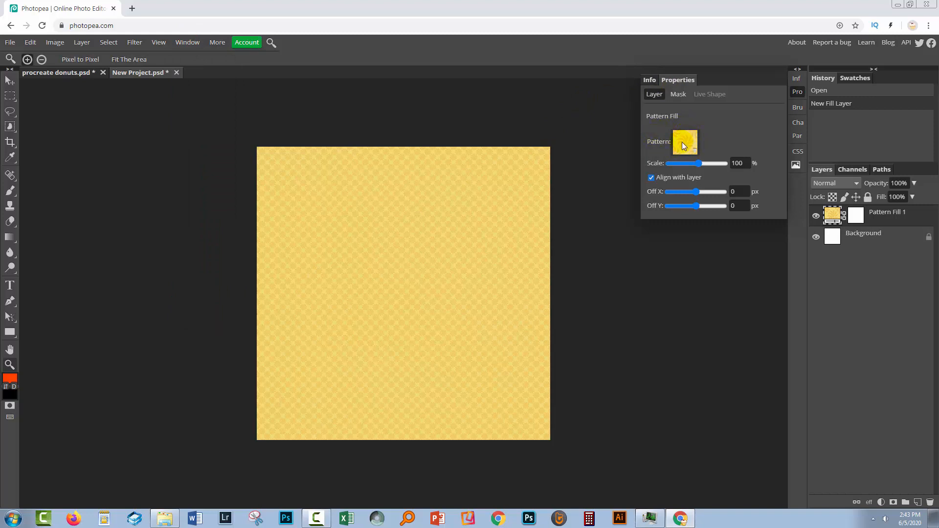
Switch the fill layer's pattern to the procreate donuts swatch.
click(684, 141)
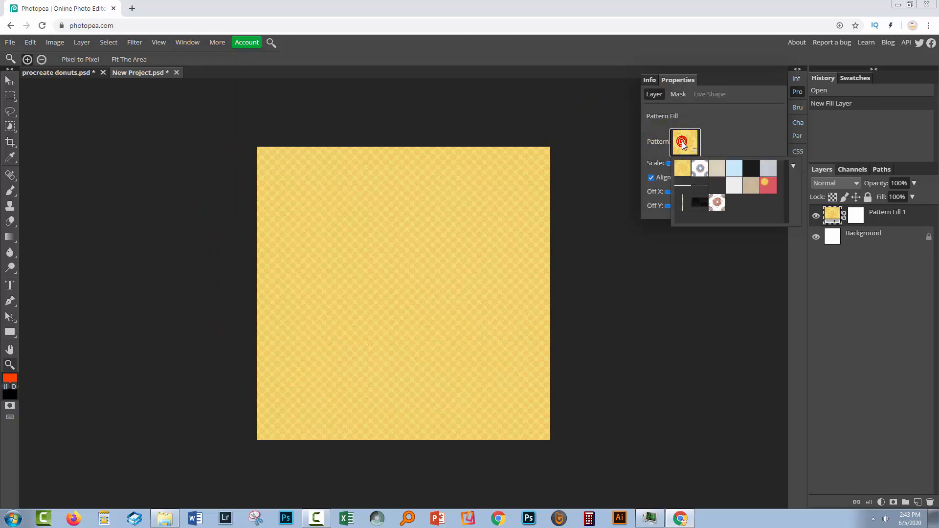
click(717, 203)
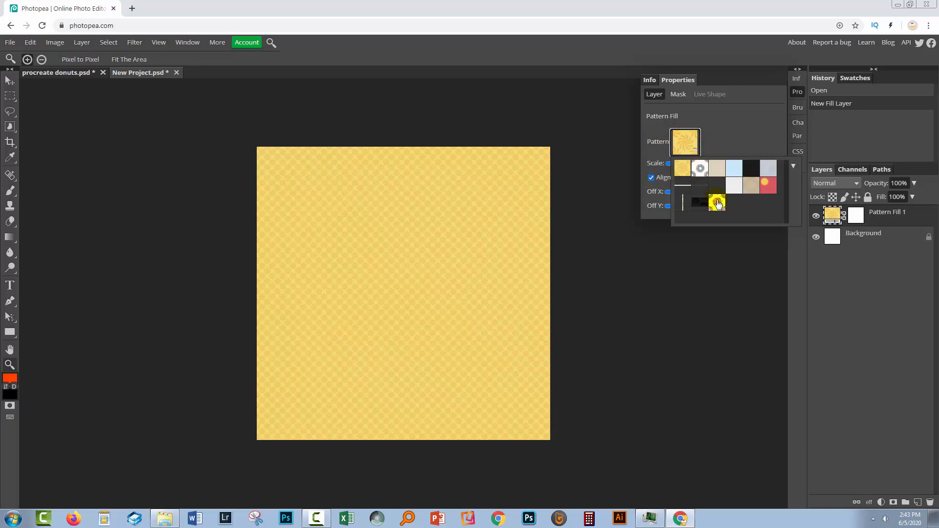
mouse_move(726, 204)
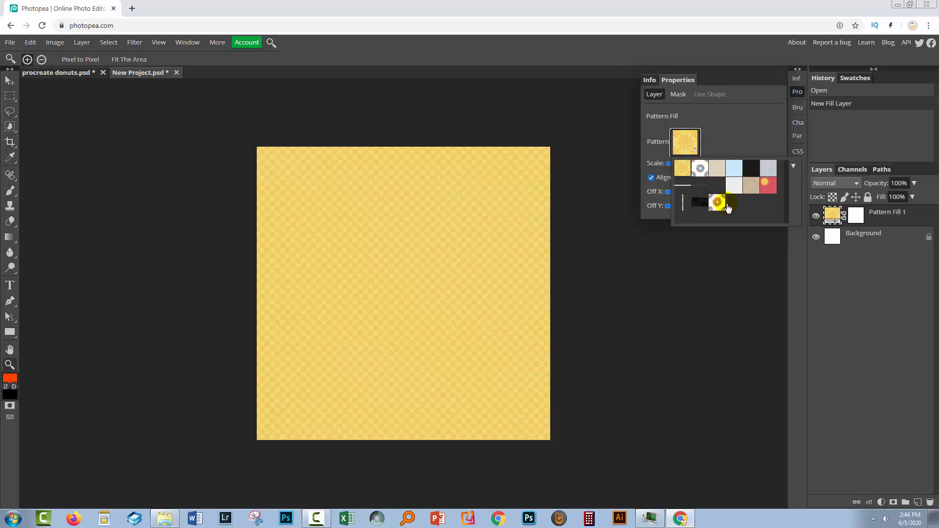
click(717, 202)
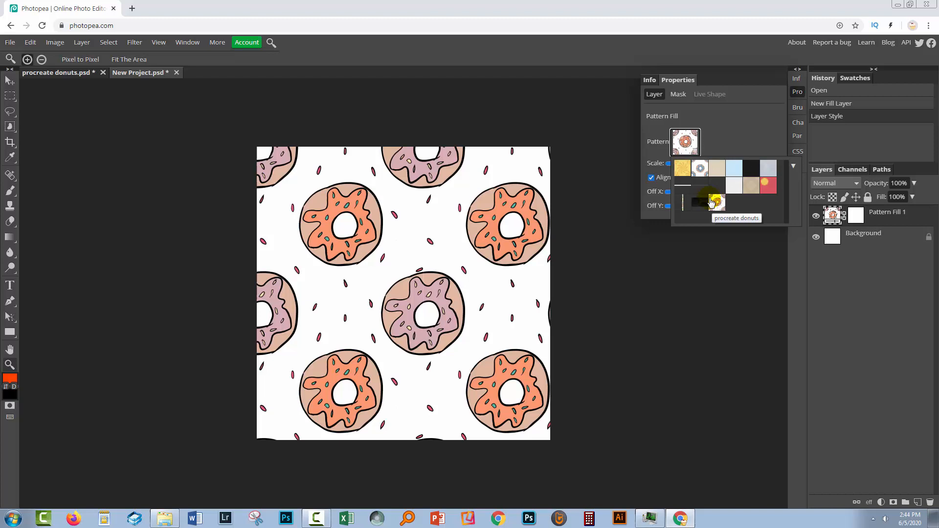
mouse_move(651, 202)
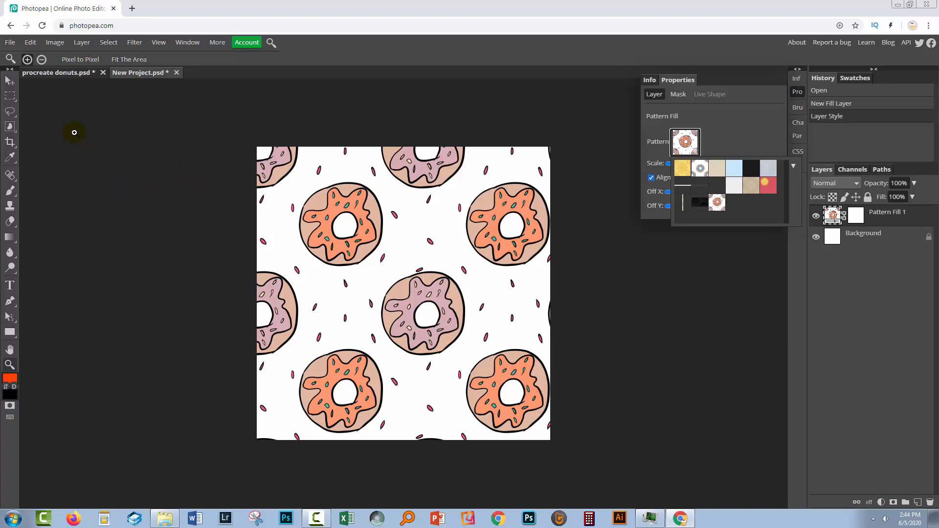
mouse_move(68, 75)
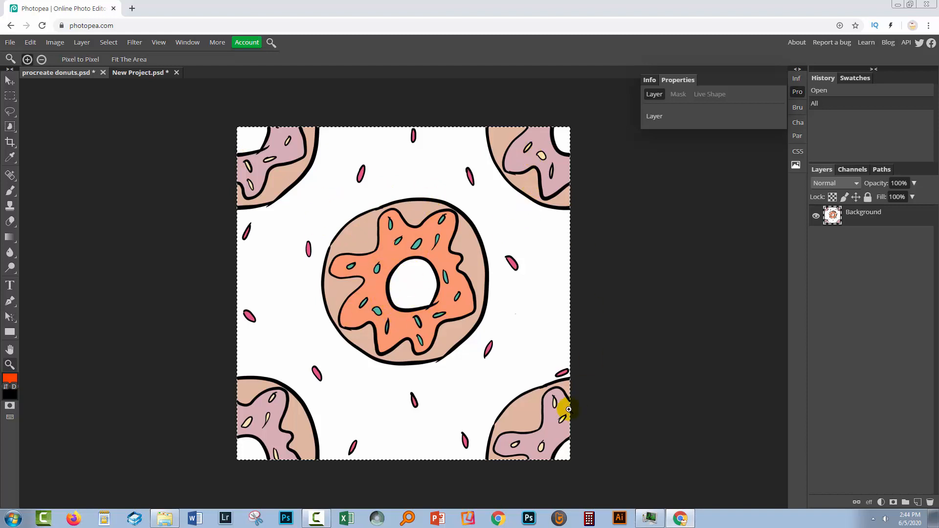
mouse_move(529, 158)
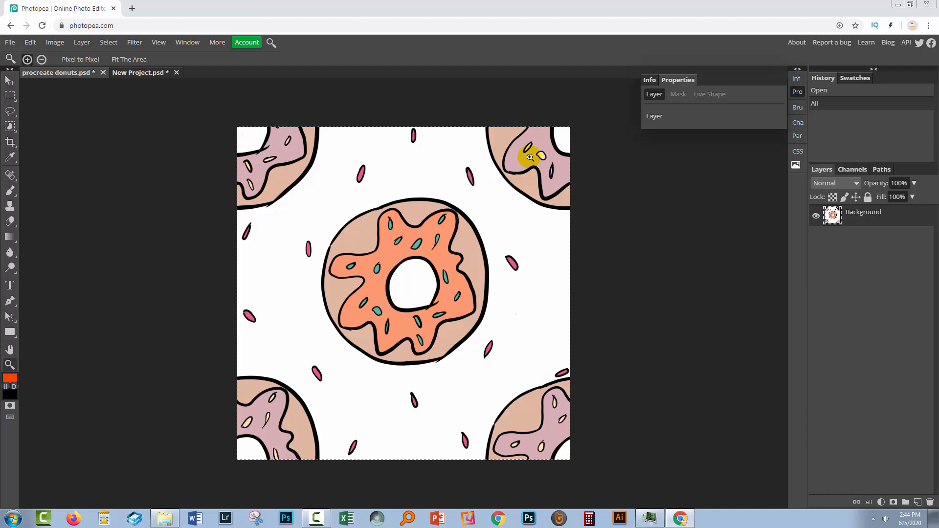
mouse_move(288, 451)
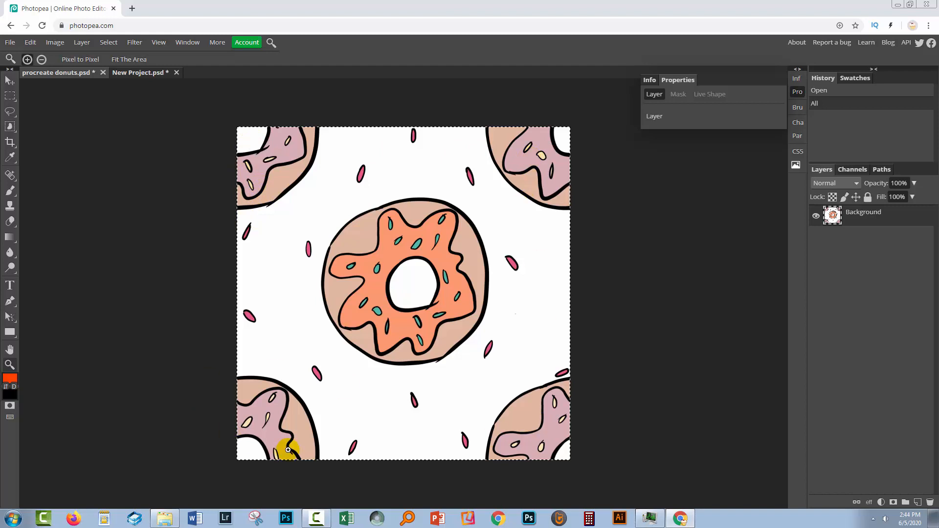
mouse_move(244, 327)
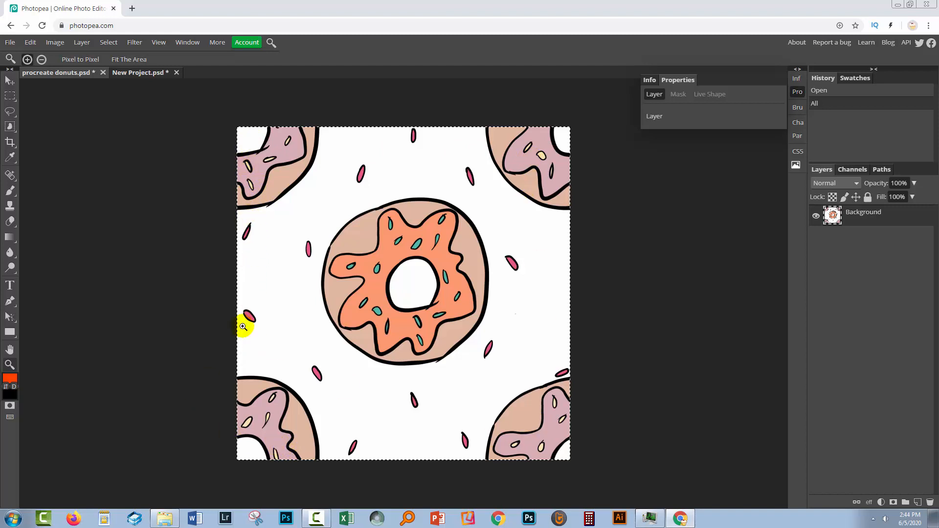
mouse_move(168, 106)
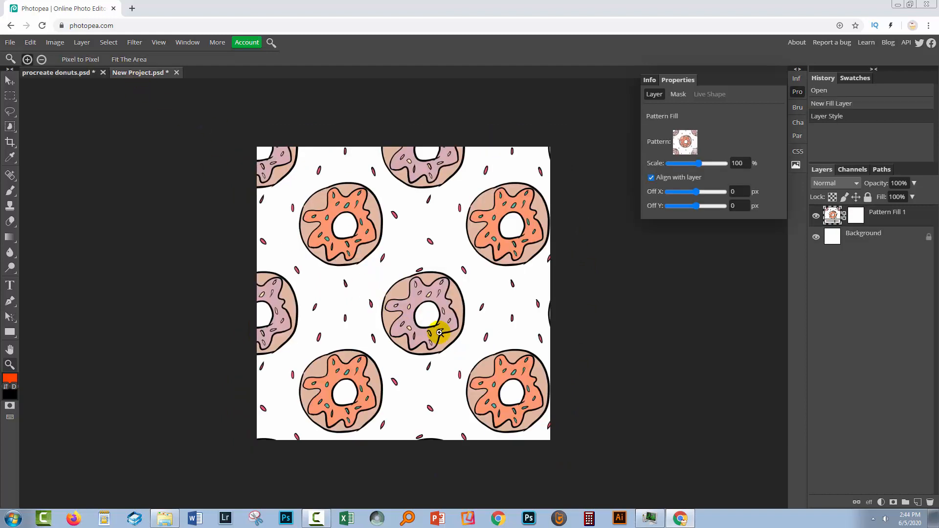
mouse_move(393, 275)
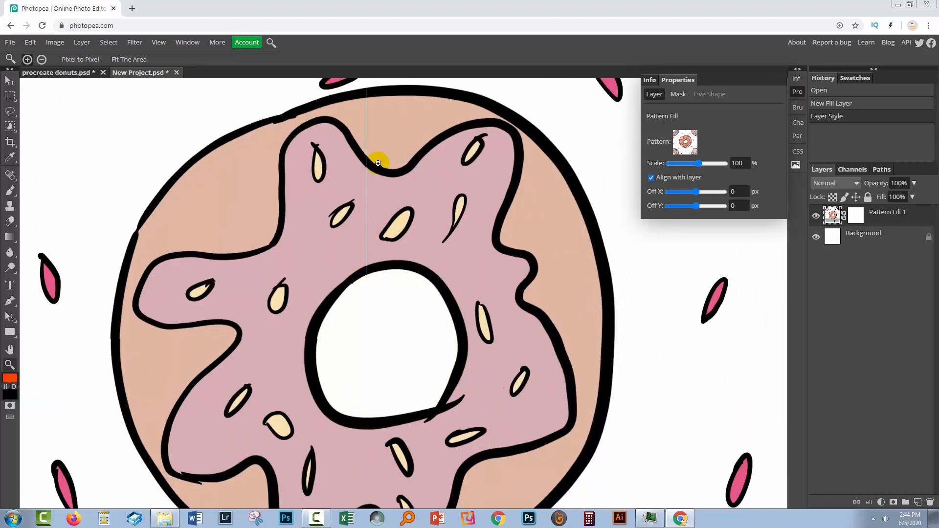
mouse_move(381, 326)
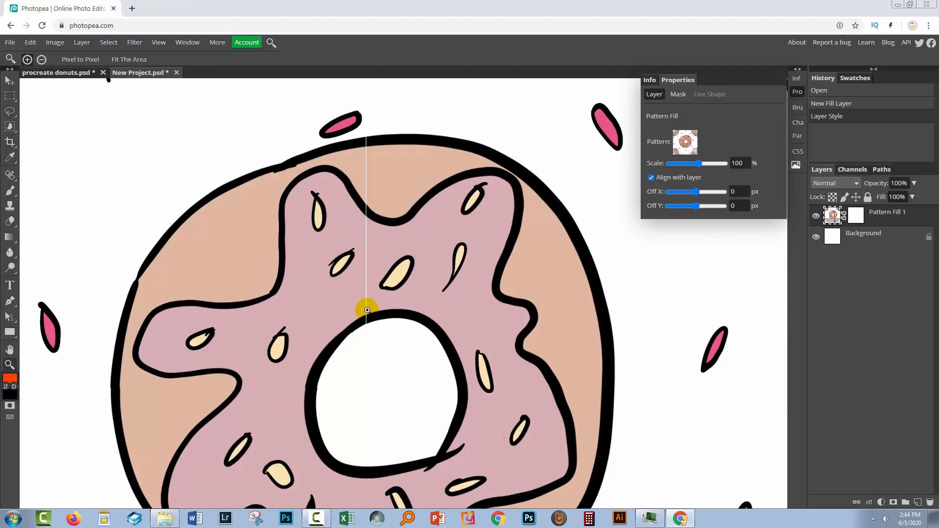
mouse_move(49, 100)
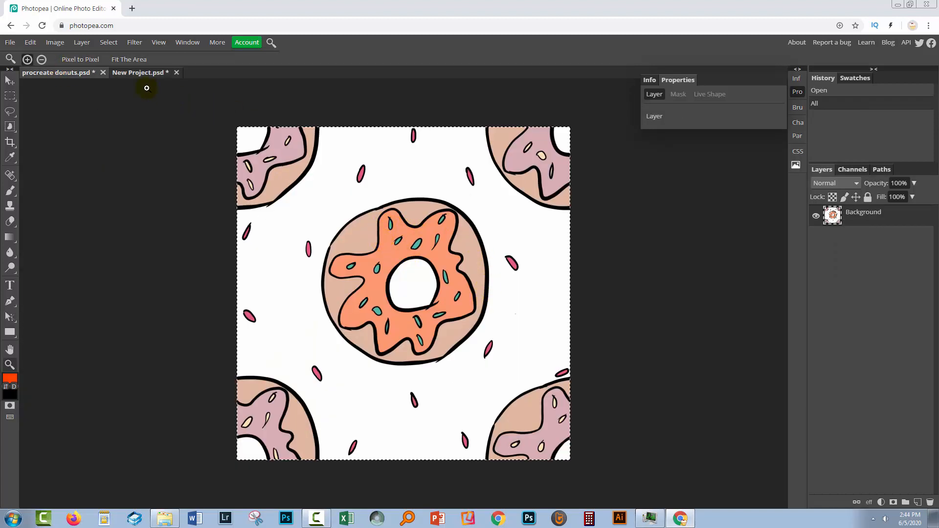
Close procreate donuts without saving and open procreate pattern 1.tif.
click(103, 72)
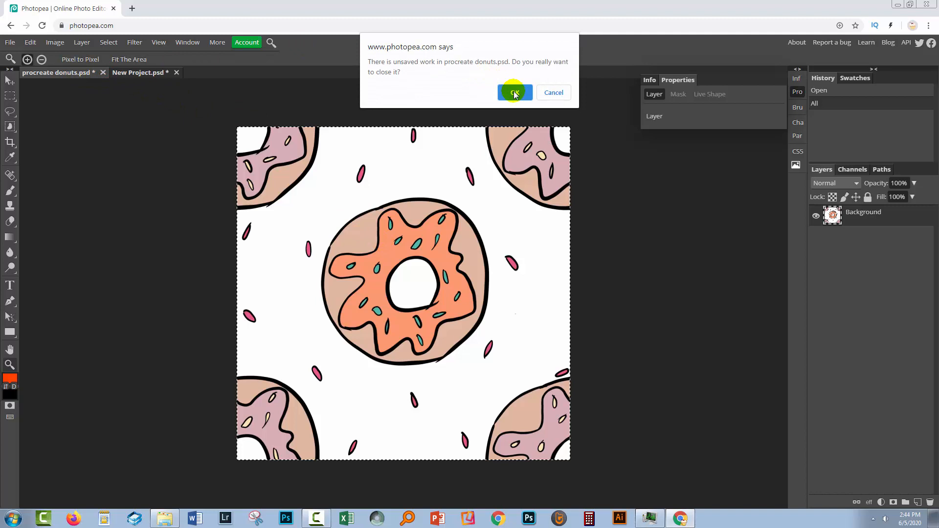
click(513, 92)
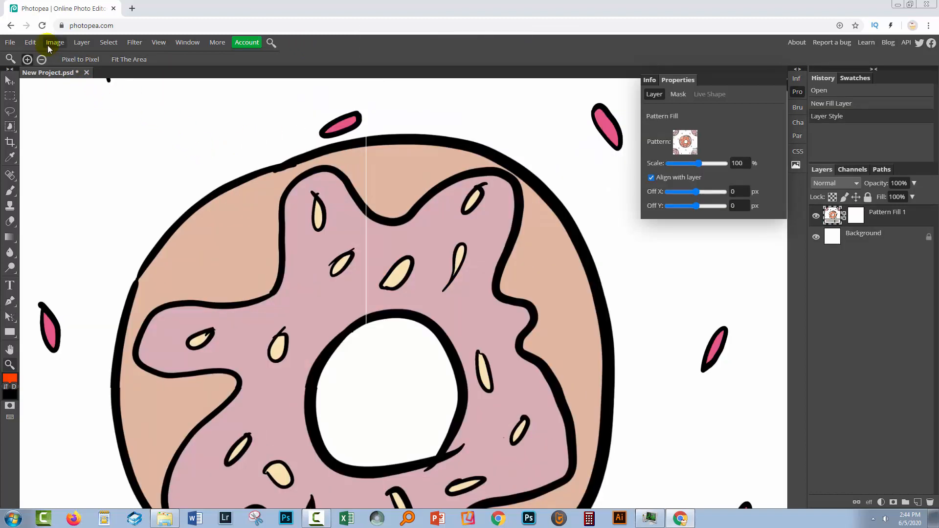
mouse_move(9, 42)
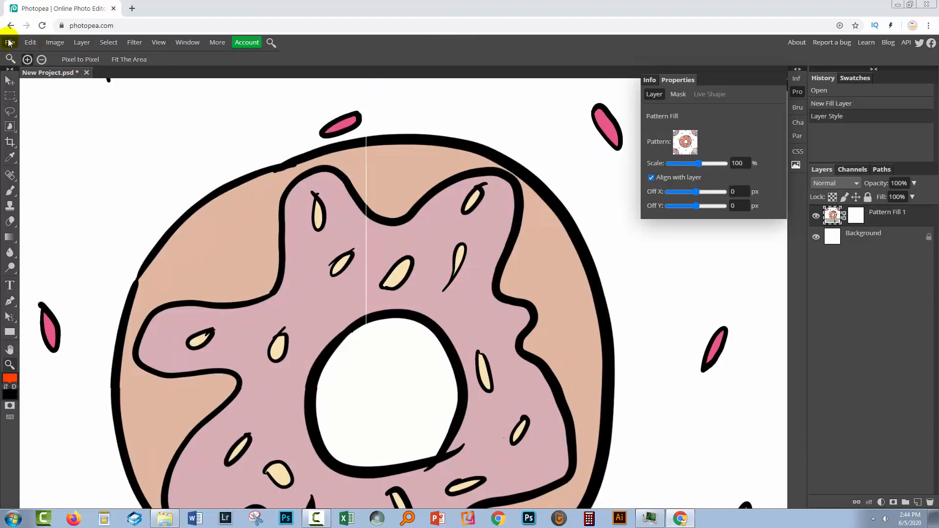
mouse_move(63, 85)
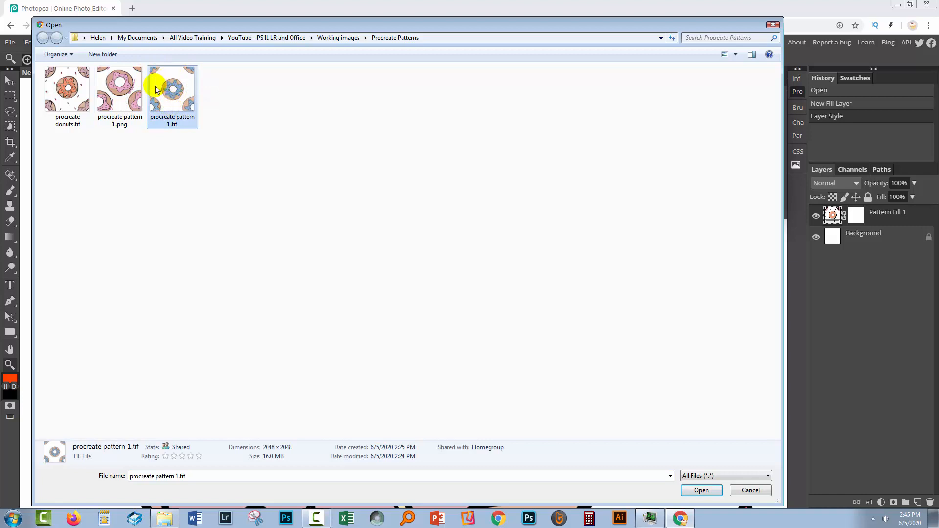
mouse_move(171, 89)
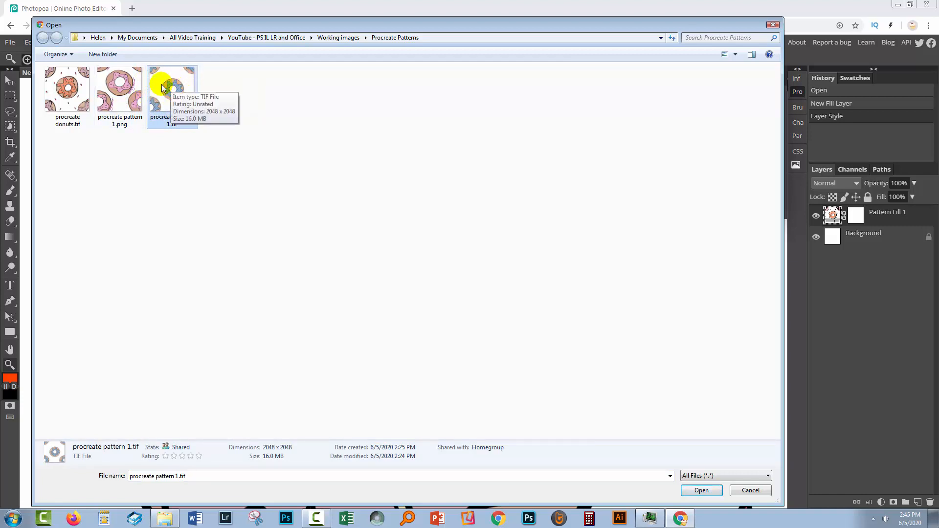
click(701, 490)
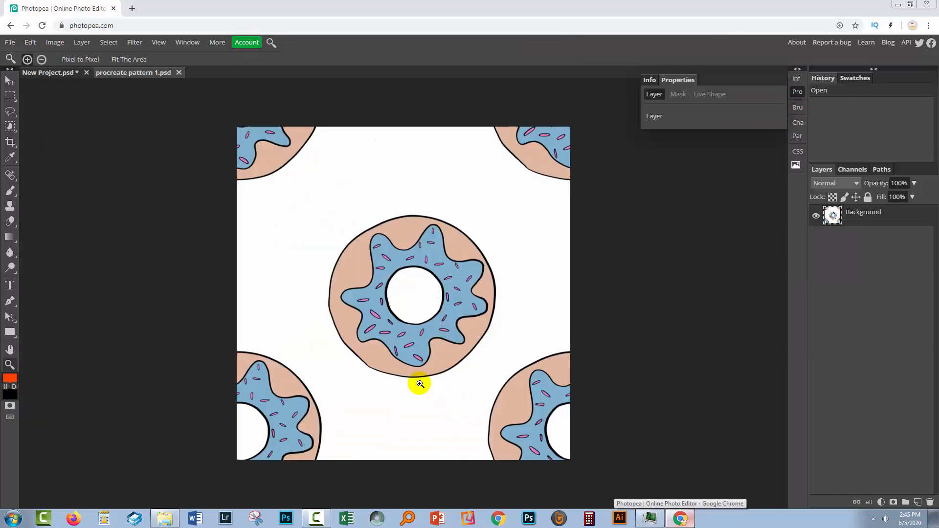
Select all of the blue donut image and define it as a new pattern.
click(109, 42)
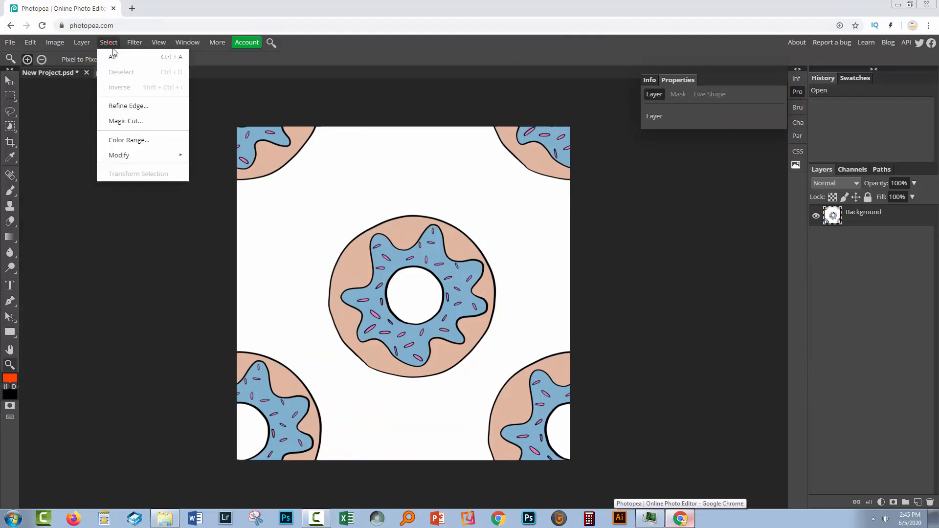
click(29, 42)
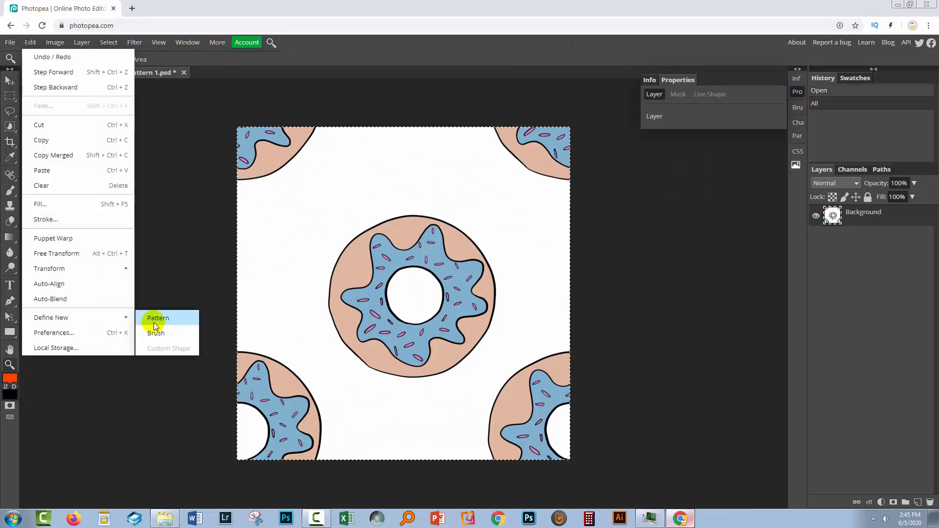
click(158, 318)
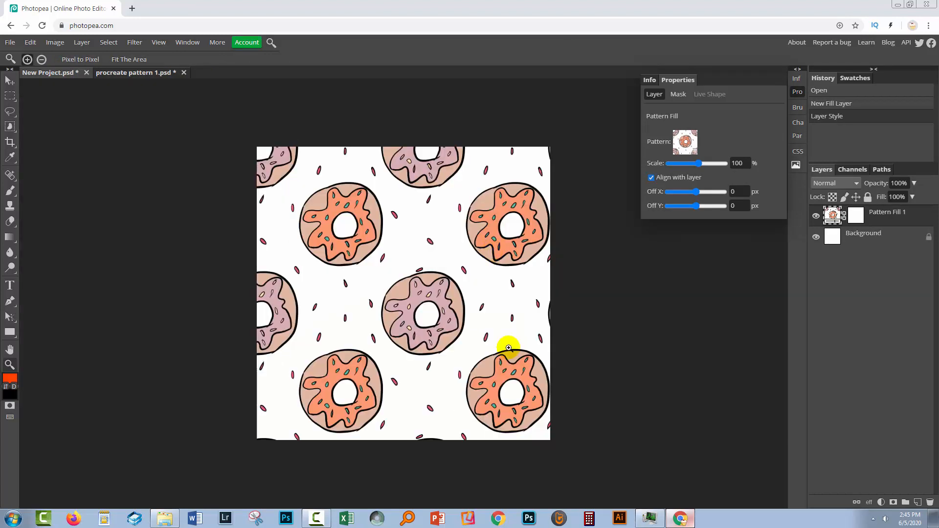
mouse_move(410, 244)
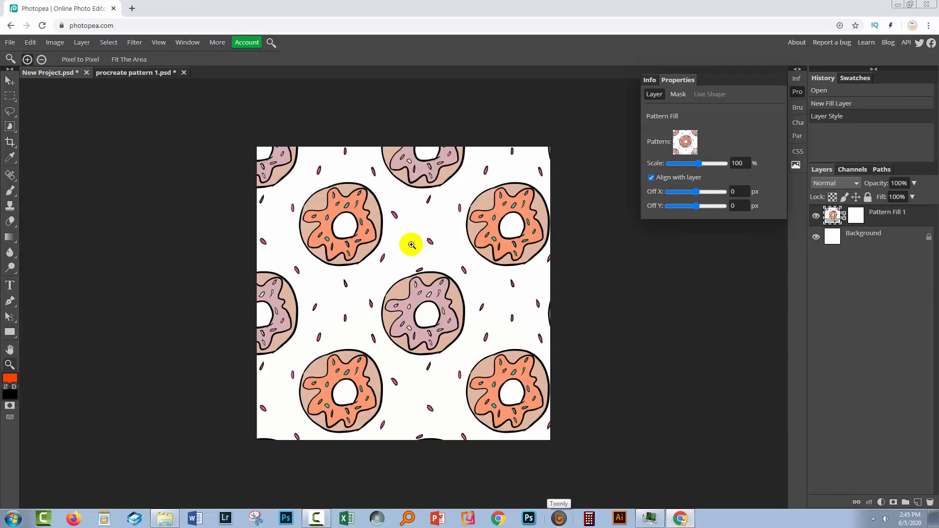
mouse_move(444, 209)
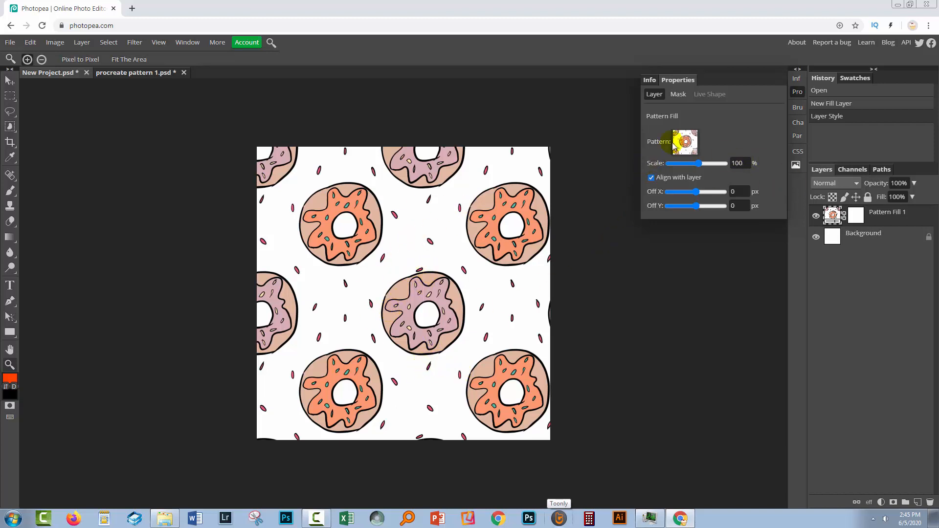
Set the pattern fill to the new blue-glazed donut swatch.
click(684, 142)
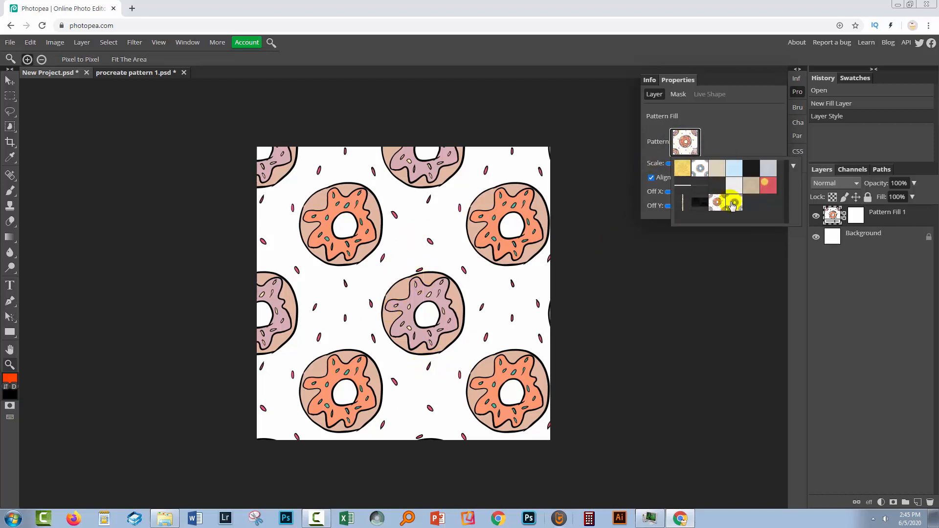
click(700, 168)
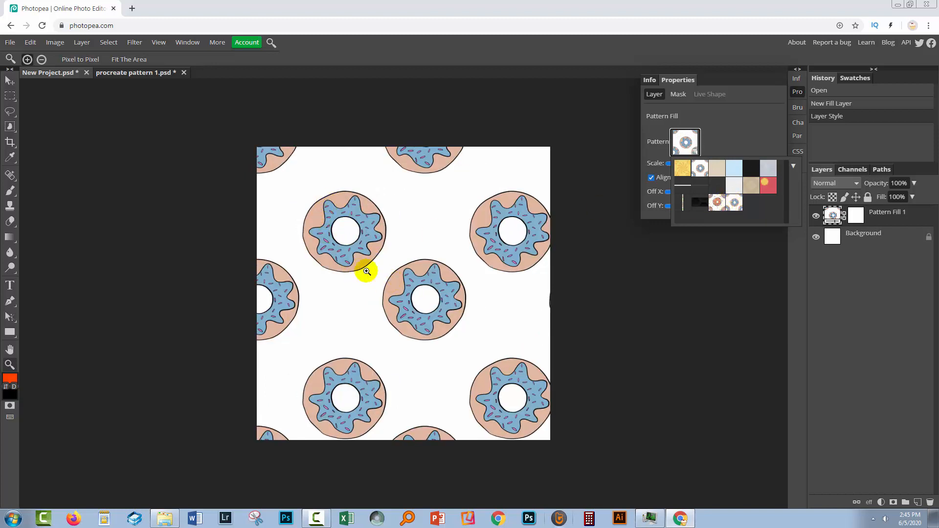
mouse_move(379, 265)
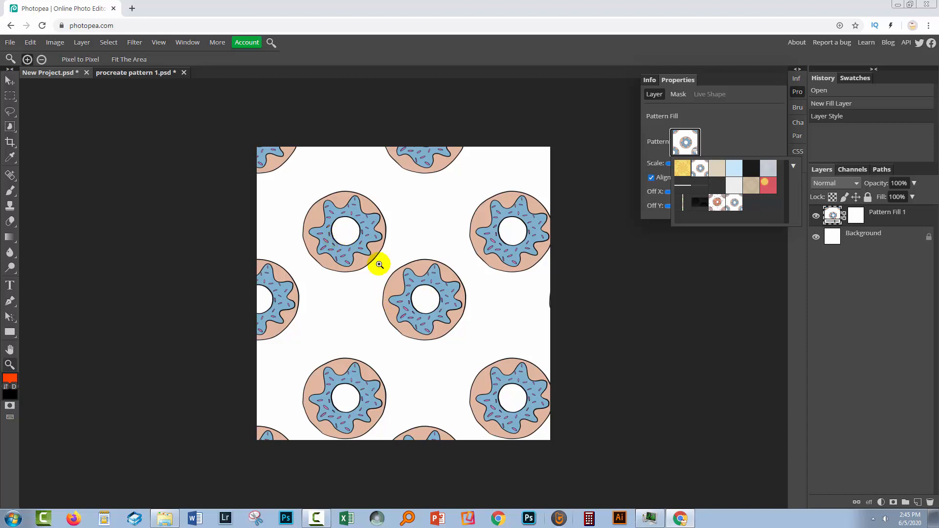
mouse_move(368, 251)
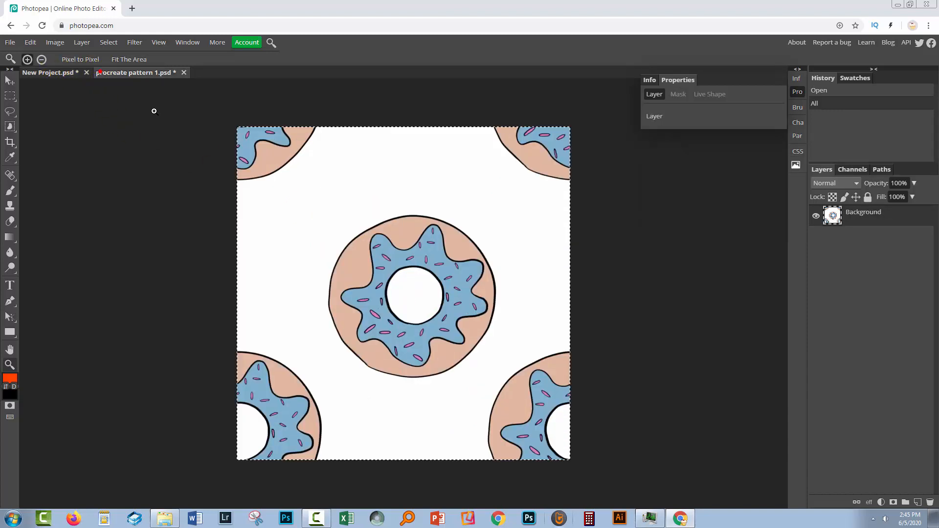
mouse_move(152, 129)
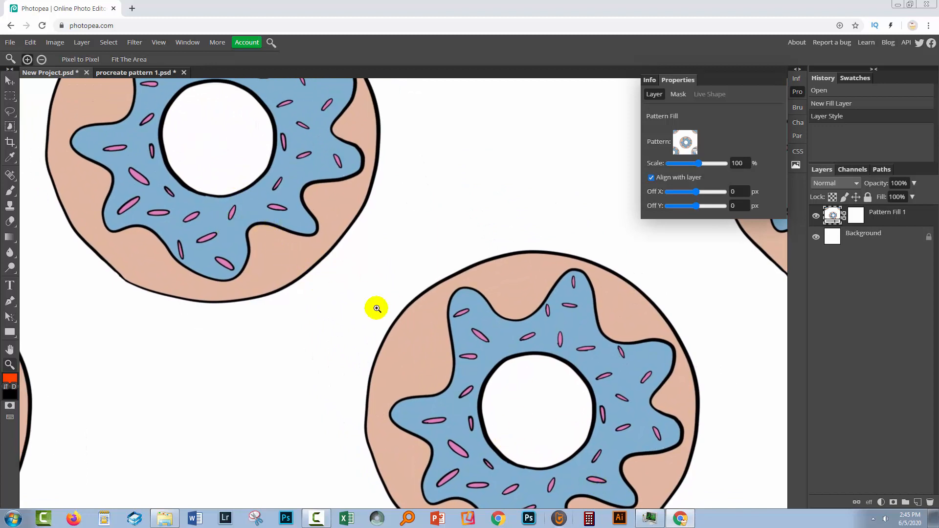
mouse_move(470, 395)
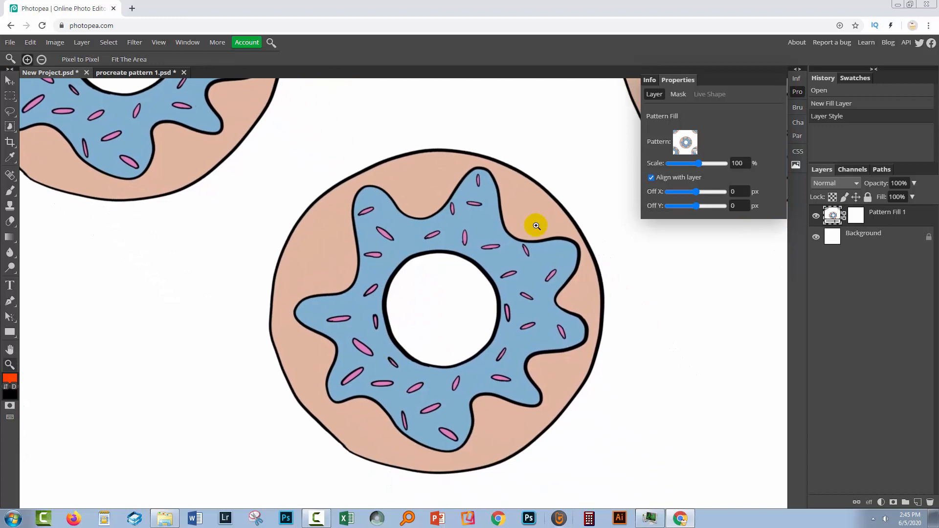
mouse_move(428, 288)
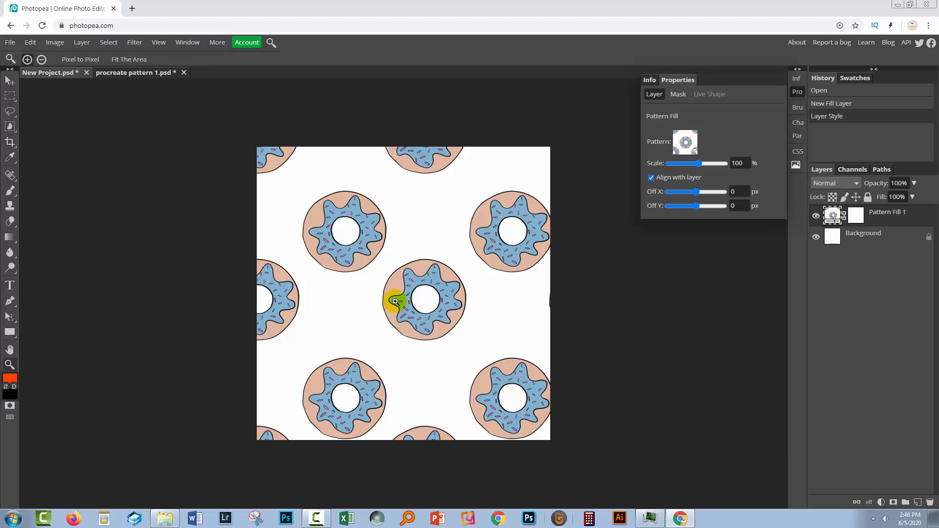
mouse_move(505, 334)
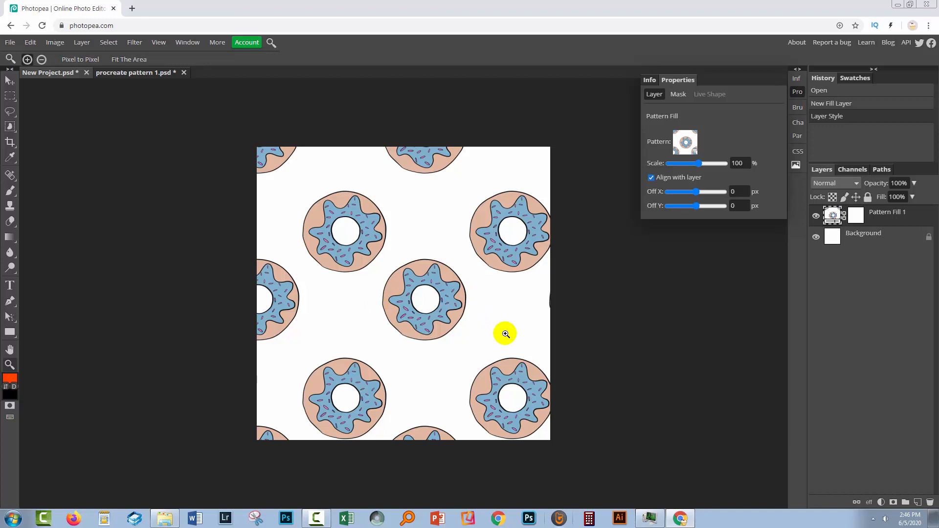
mouse_move(633, 253)
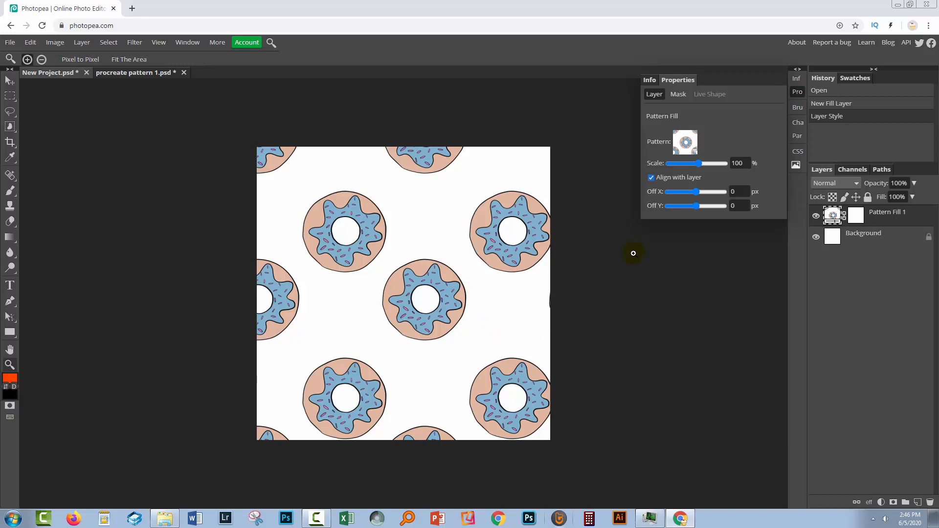
mouse_move(560, 304)
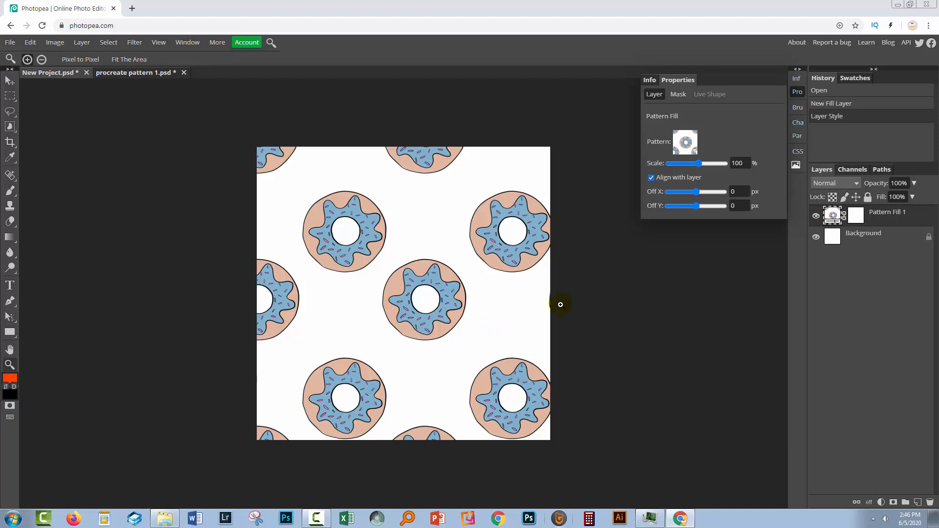